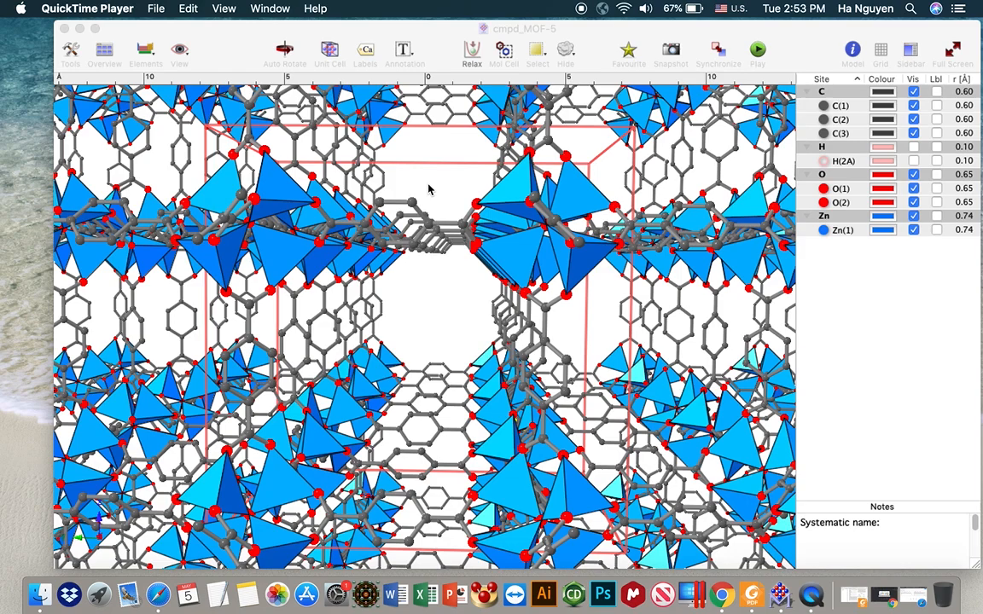
pyautogui.moveTo(416, 288)
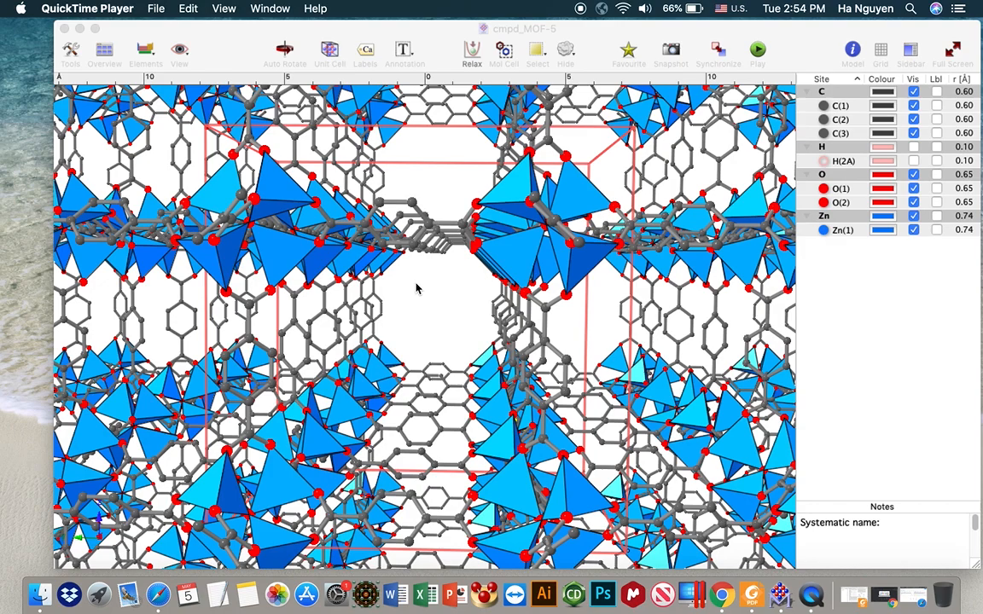
pyautogui.moveTo(416, 297)
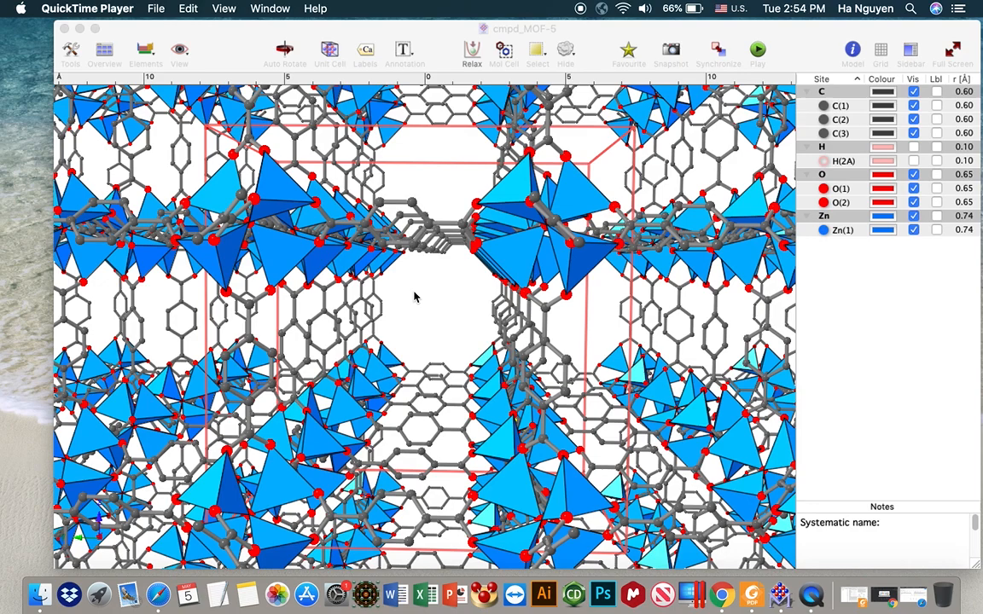
pyautogui.moveTo(430, 299)
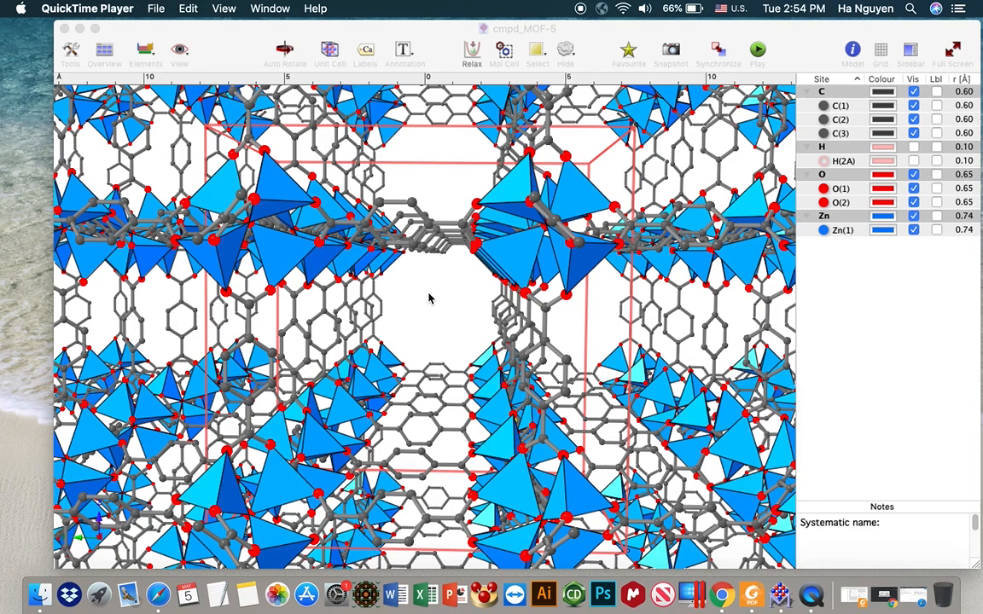
pyautogui.moveTo(212, 44)
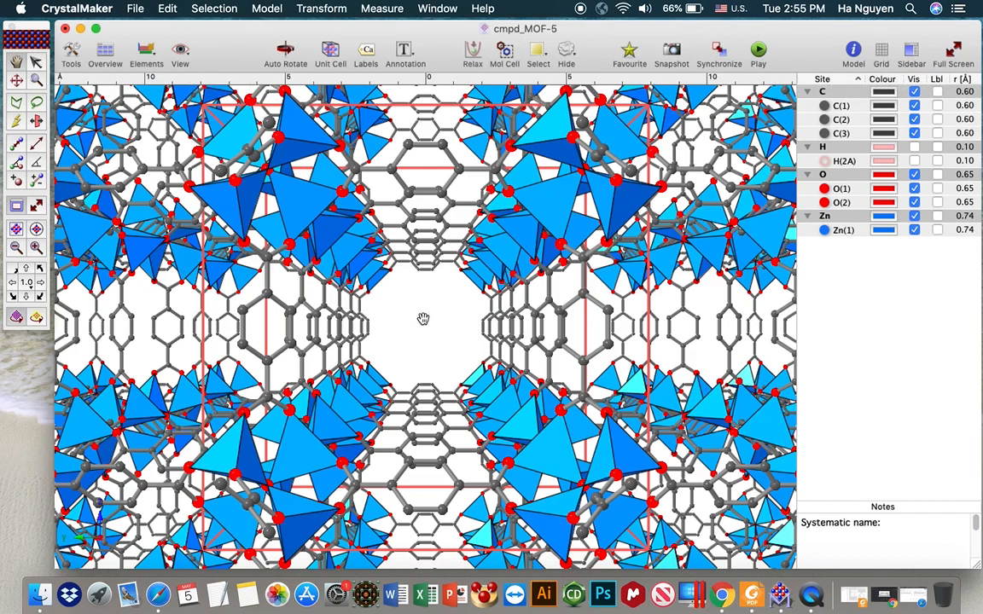
pyautogui.moveTo(868, 44)
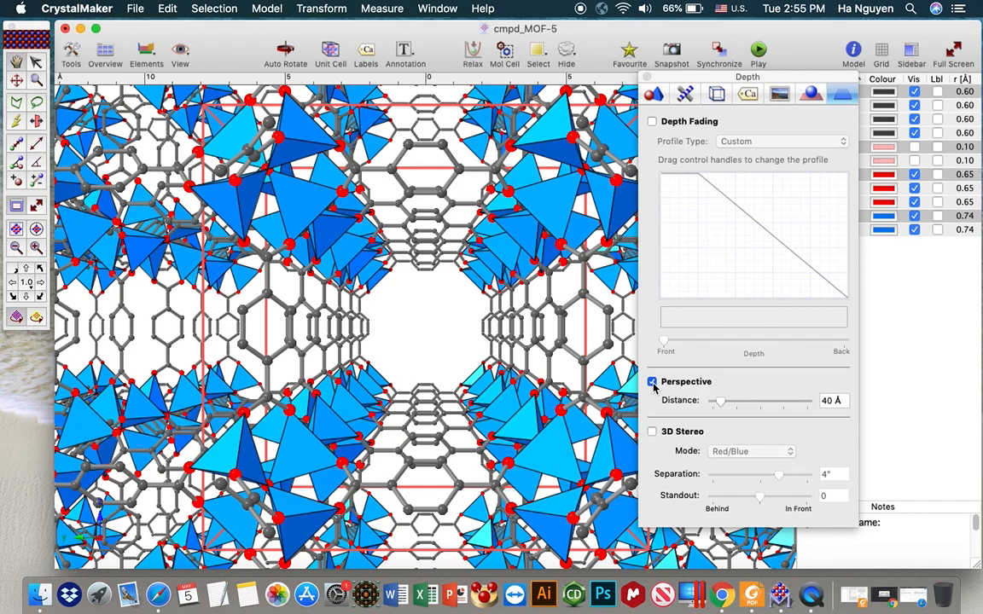
# - Switch off perspective so MOF-5 renders as a flat square grid of clusters
pyautogui.click(652, 382)
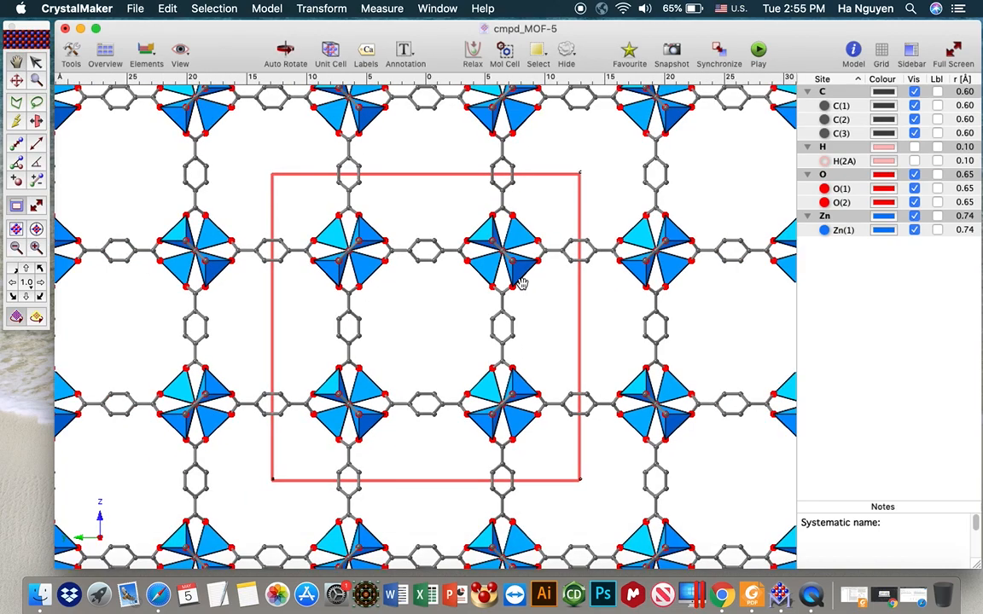
pyautogui.moveTo(350, 189)
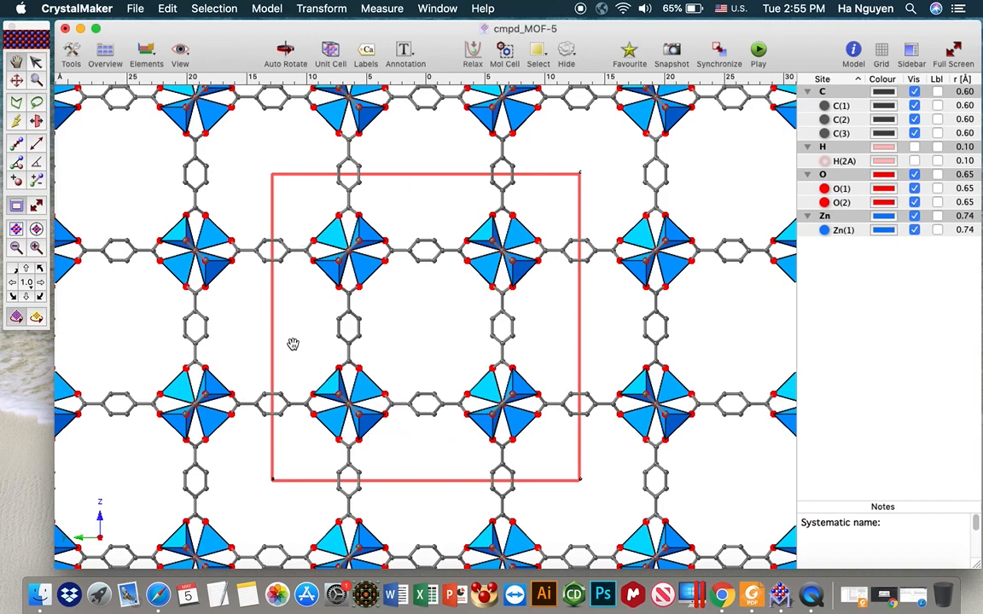
pyautogui.moveTo(309, 297)
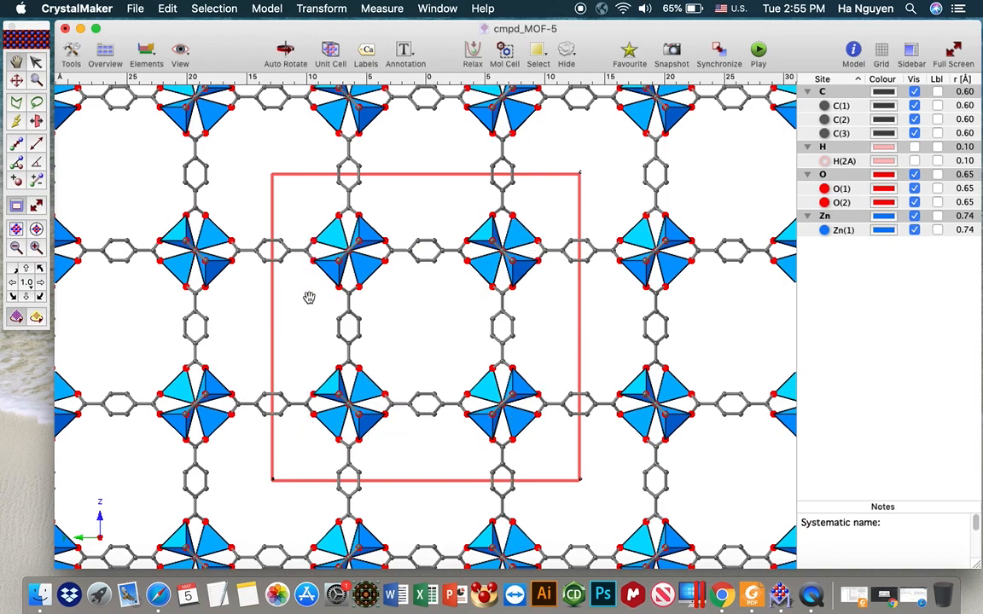
pyautogui.moveTo(691, 373)
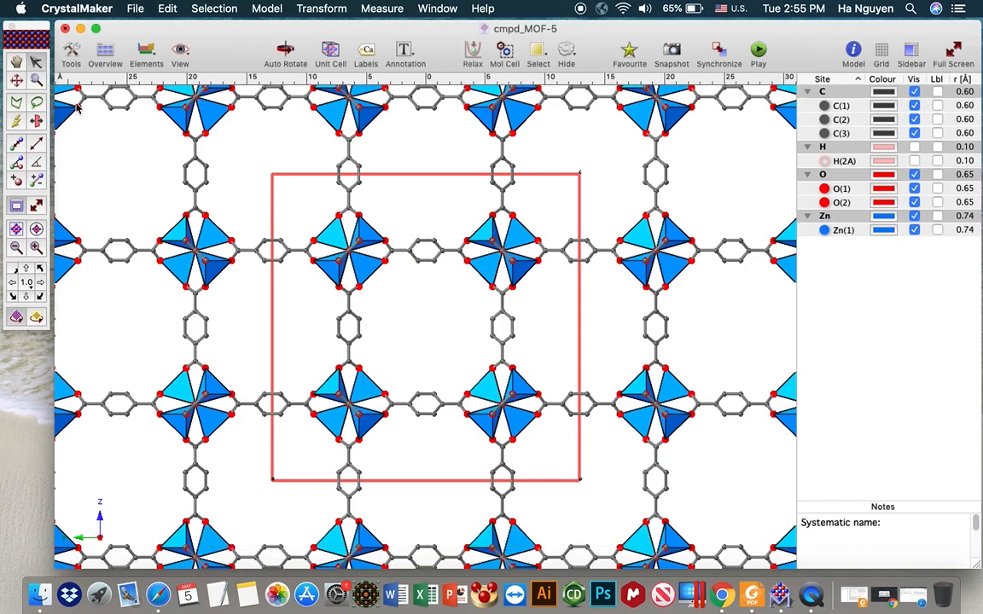
pyautogui.moveTo(304, 197)
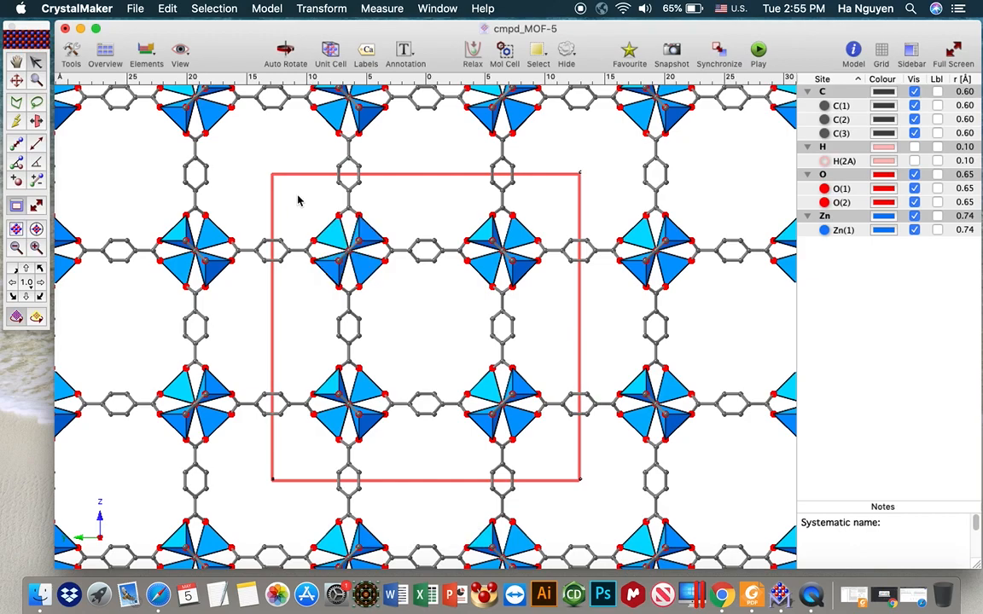
# - Marquee-select the four central zinc clusters with linkers and hide all unselected atoms
pyautogui.moveTo(290, 195); pyautogui.dragTo(504, 384)
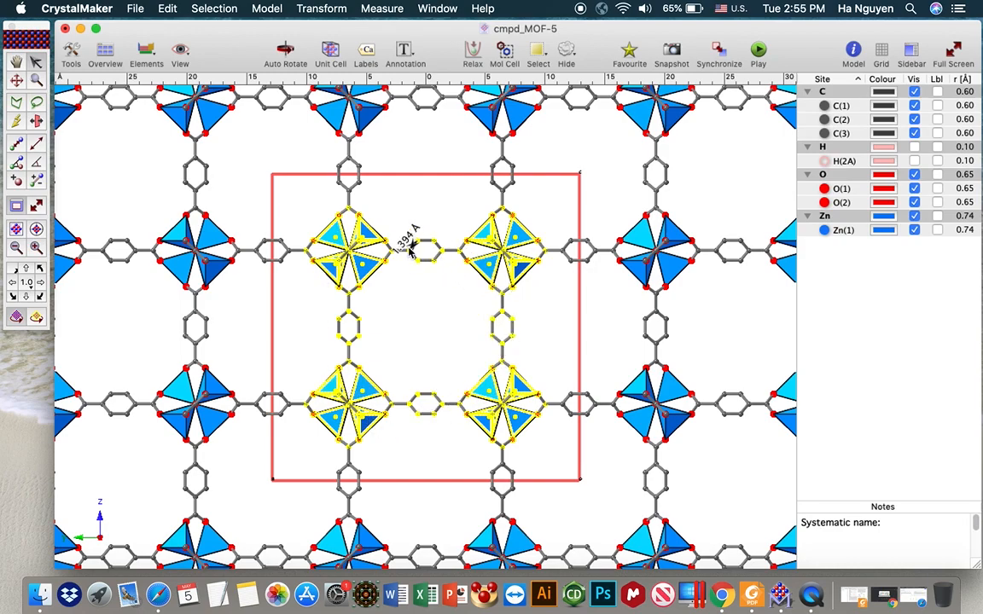
pyautogui.rightClick(427, 252)
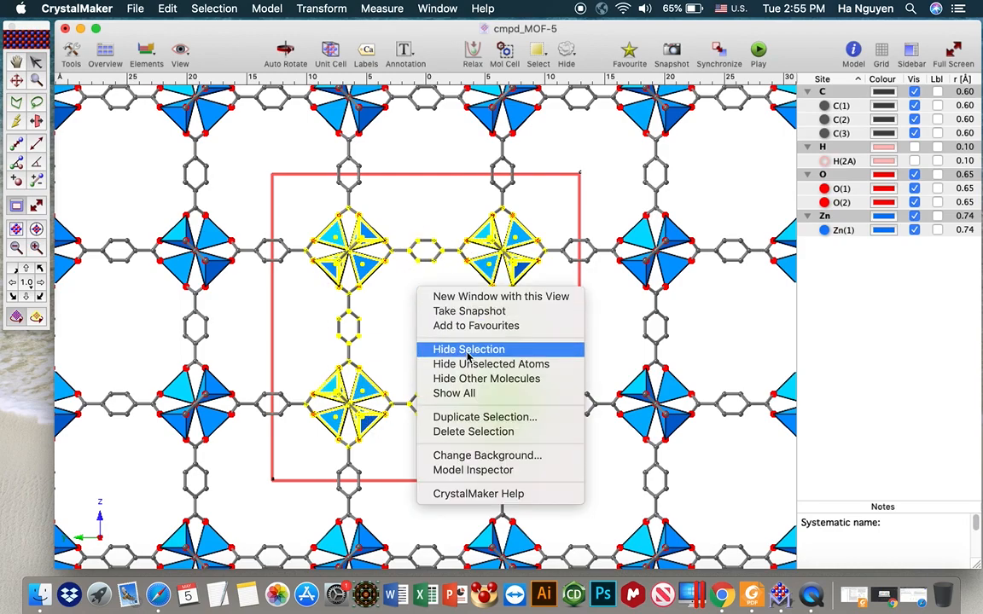
pyautogui.moveTo(492, 365)
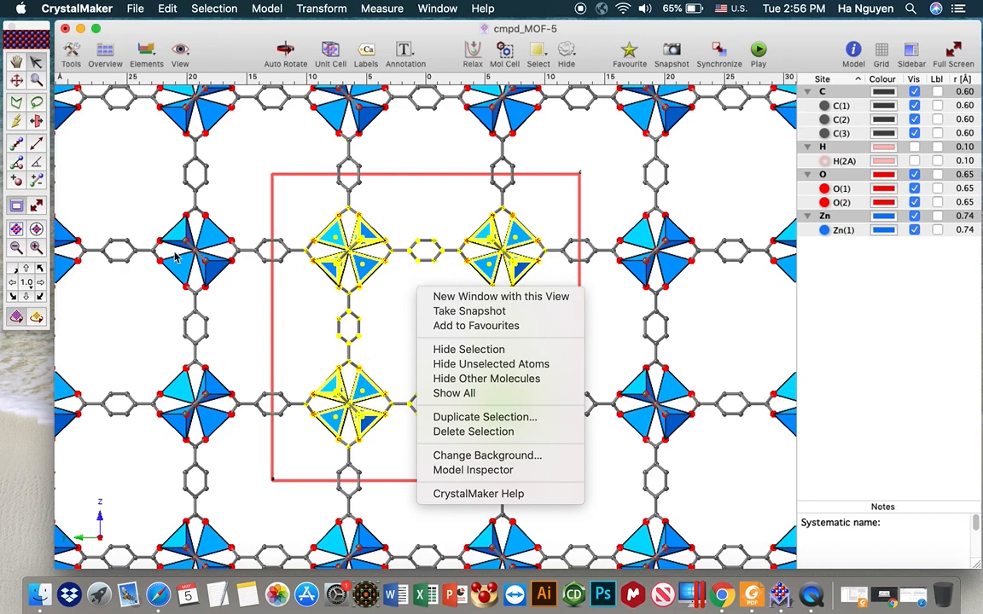
pyautogui.moveTo(467, 348)
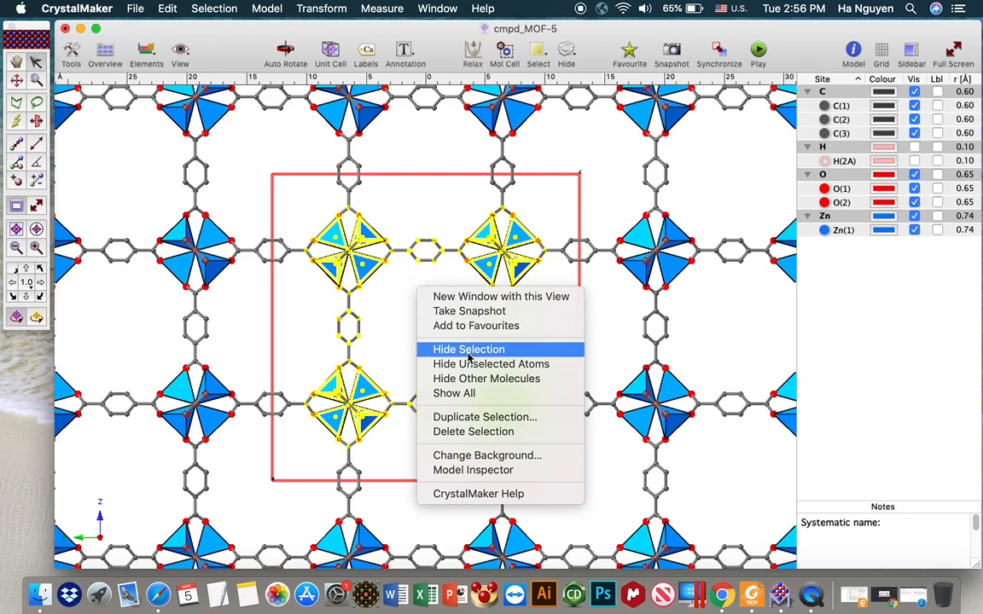
pyautogui.moveTo(492, 365)
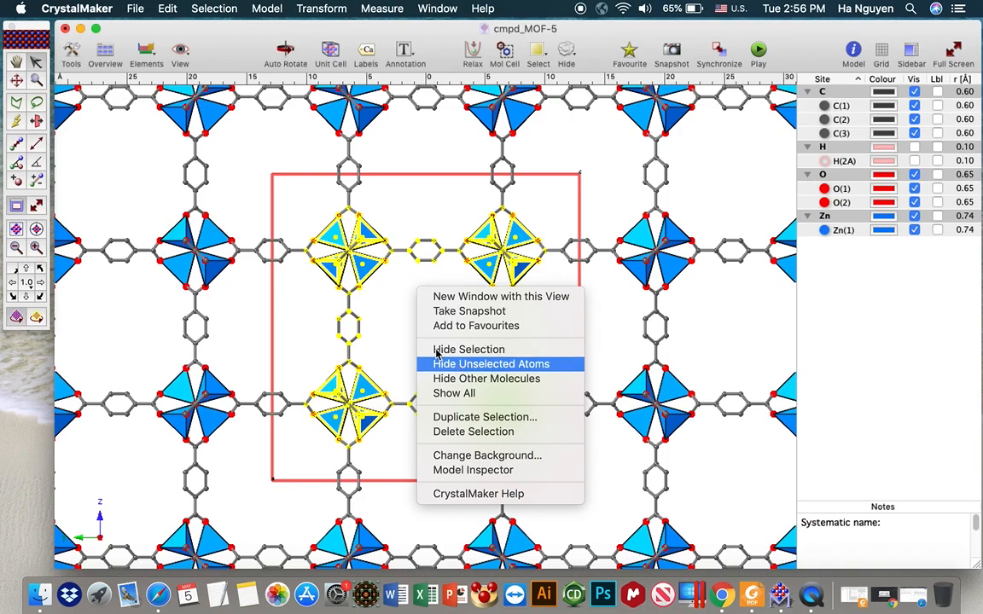
pyautogui.moveTo(480, 372)
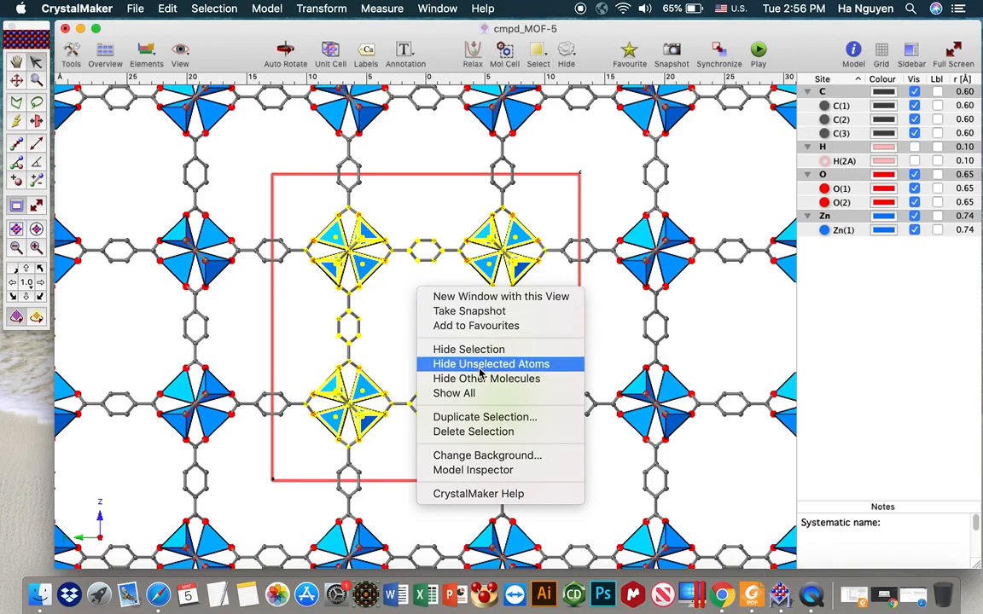
pyautogui.click(491, 363)
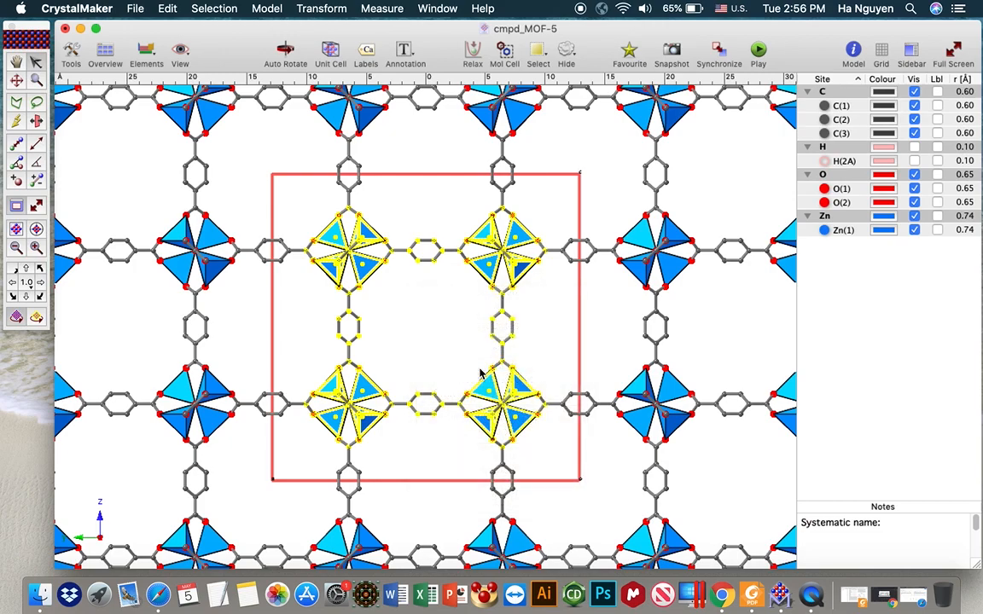
pyautogui.click(180, 51)
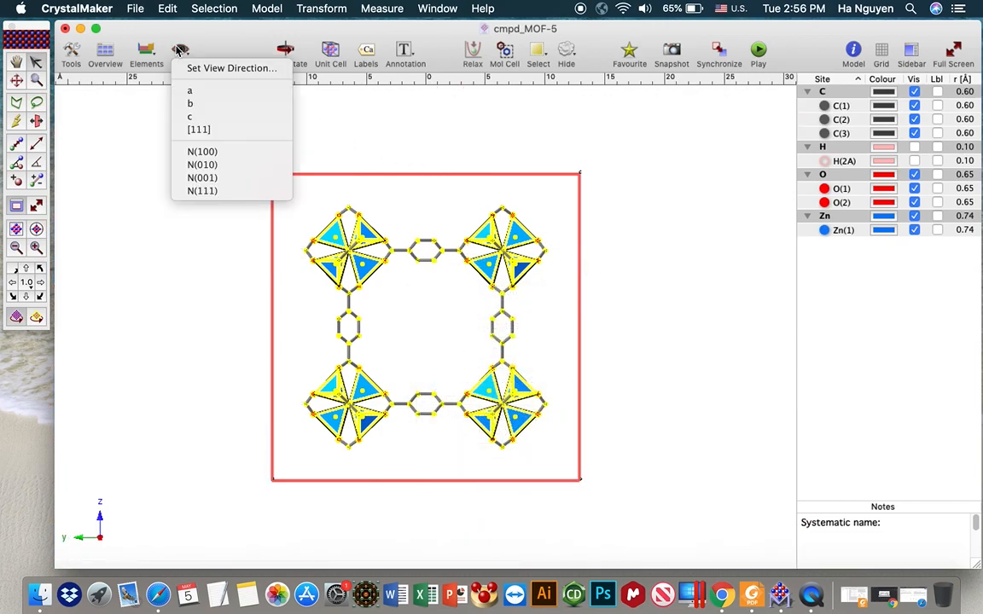
pyautogui.moveTo(190, 102)
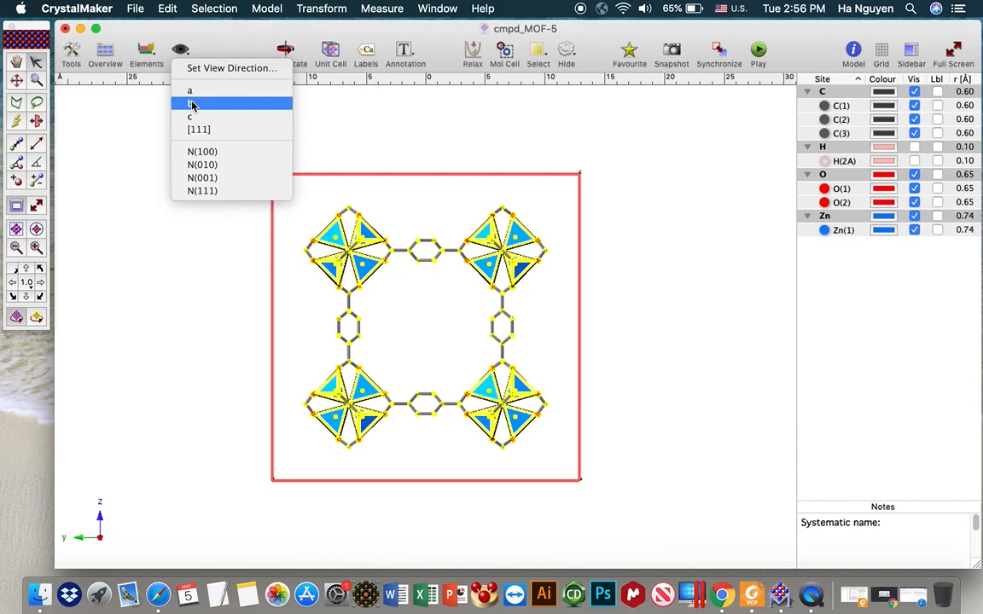
# - View down the b axis, lasso the unit-cell atoms and hide everything outside
pyautogui.click(189, 104)
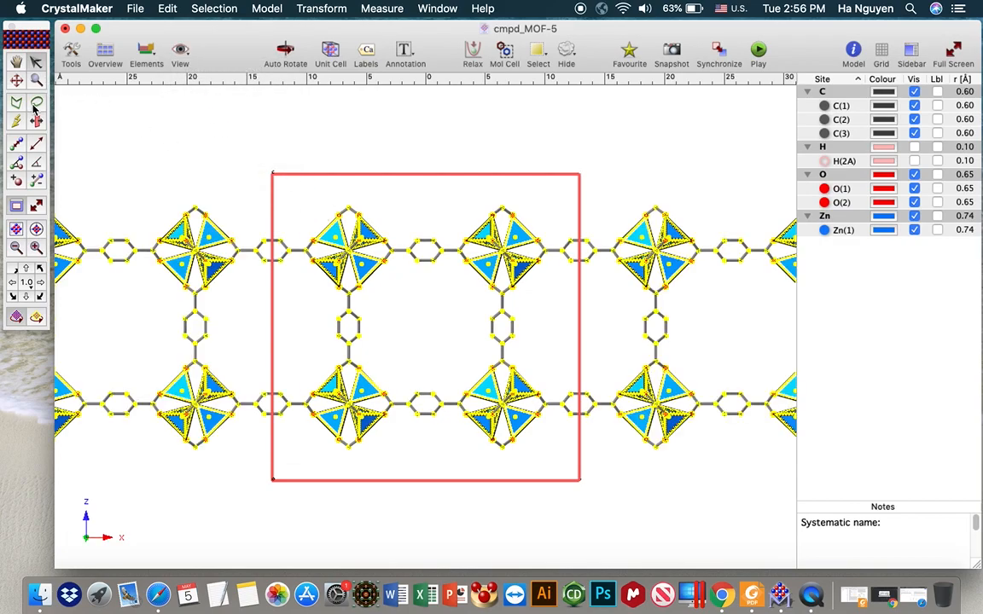
pyautogui.click(37, 104)
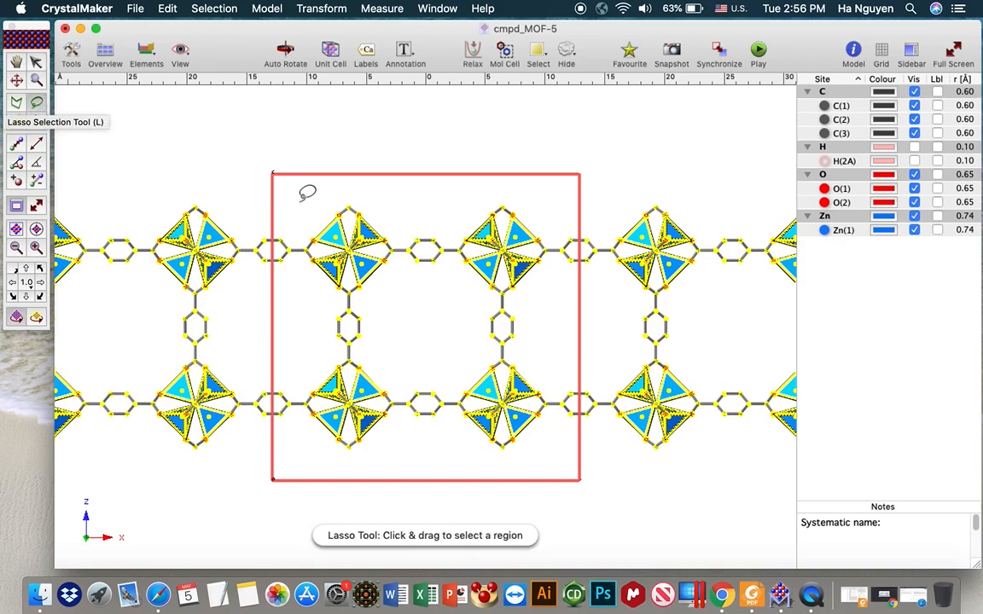
pyautogui.moveTo(307, 191); pyautogui.dragTo(366, 467)
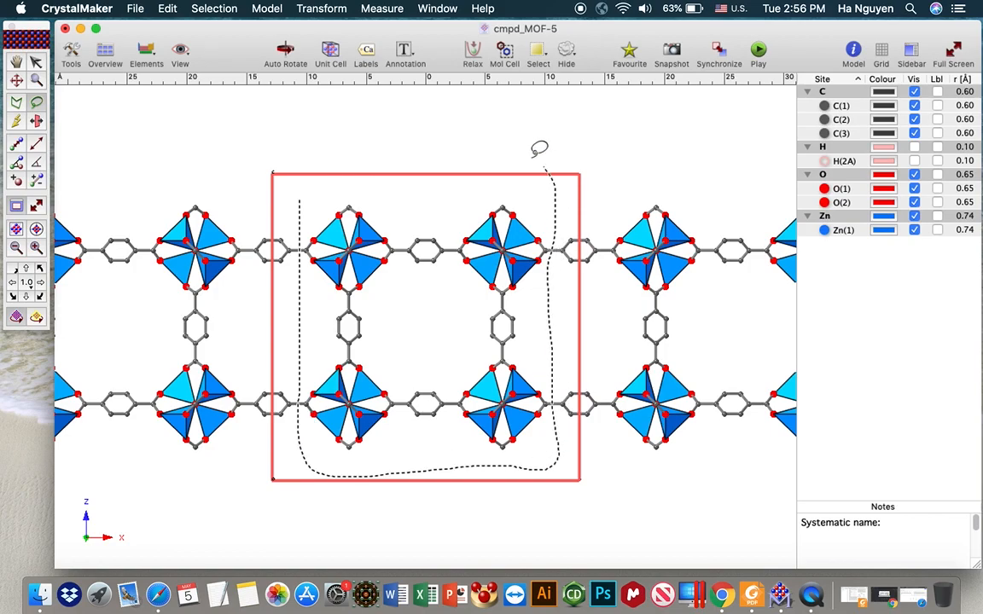
pyautogui.rightClick(427, 324)
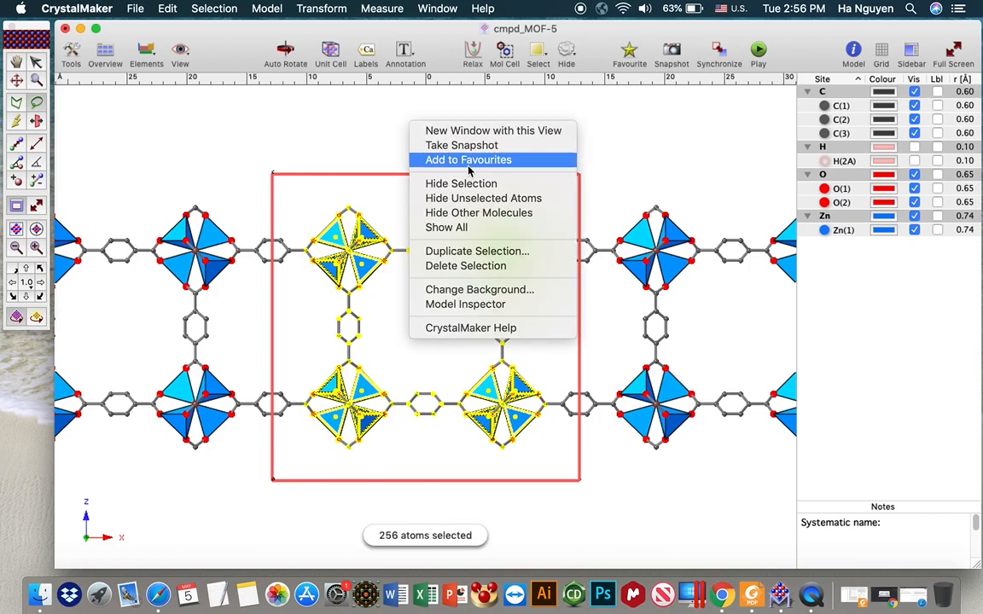
pyautogui.click(485, 198)
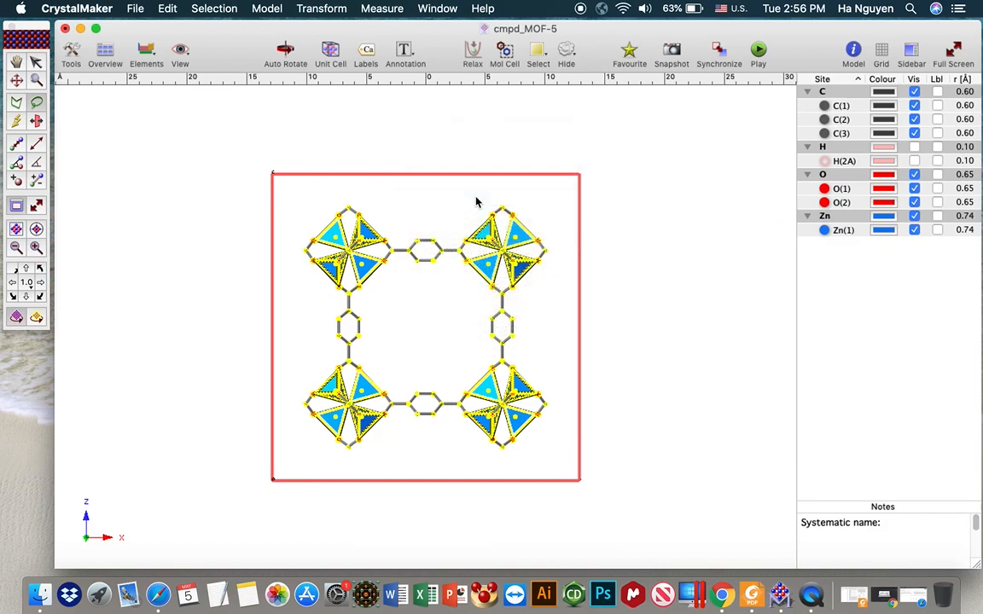
pyautogui.moveTo(447, 294)
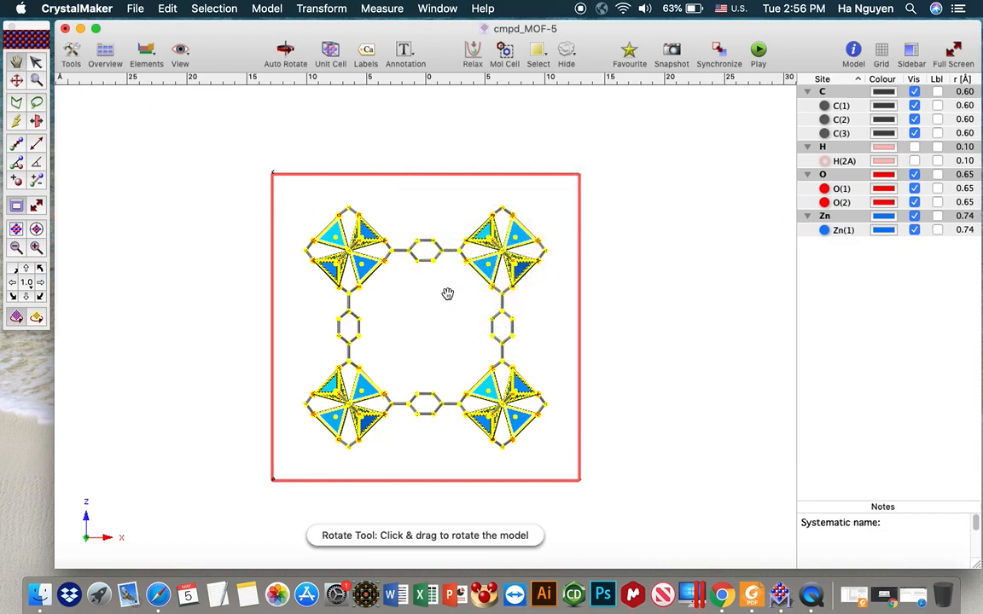
pyautogui.moveTo(447, 294); pyautogui.dragTo(396, 308)
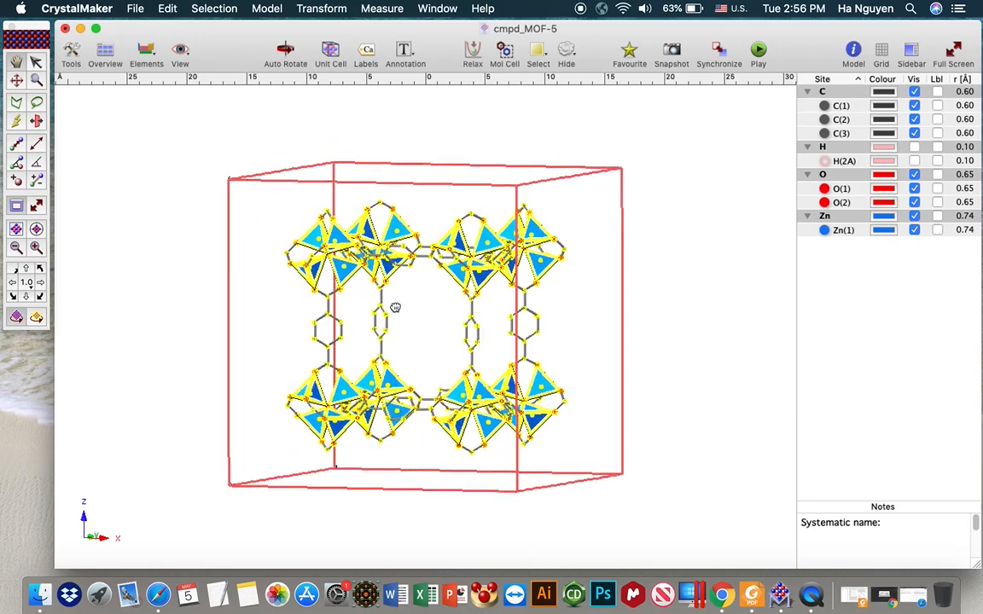
pyautogui.moveTo(396, 307); pyautogui.dragTo(466, 319)
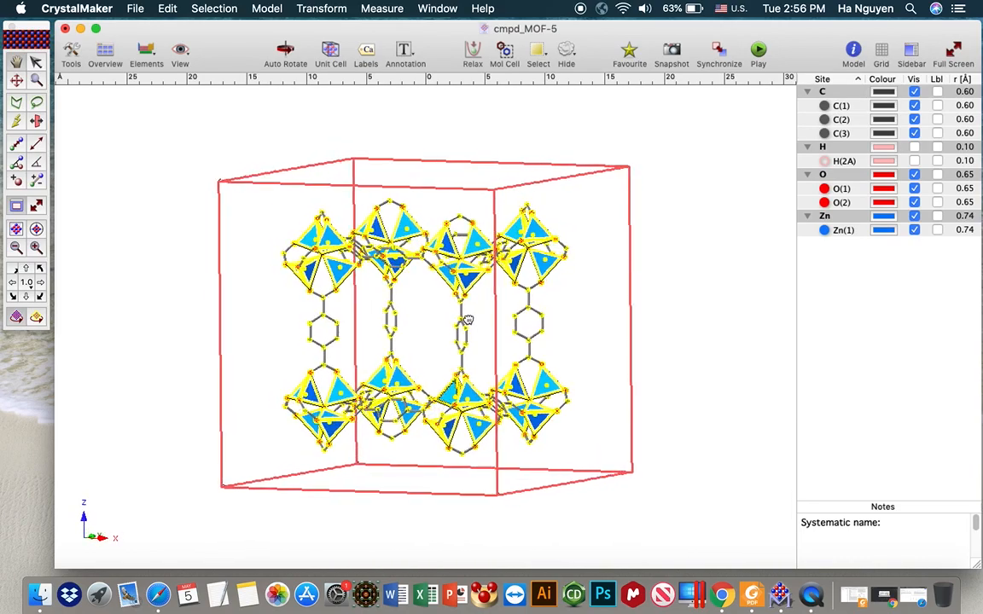
pyautogui.moveTo(467, 321); pyautogui.dragTo(440, 326)
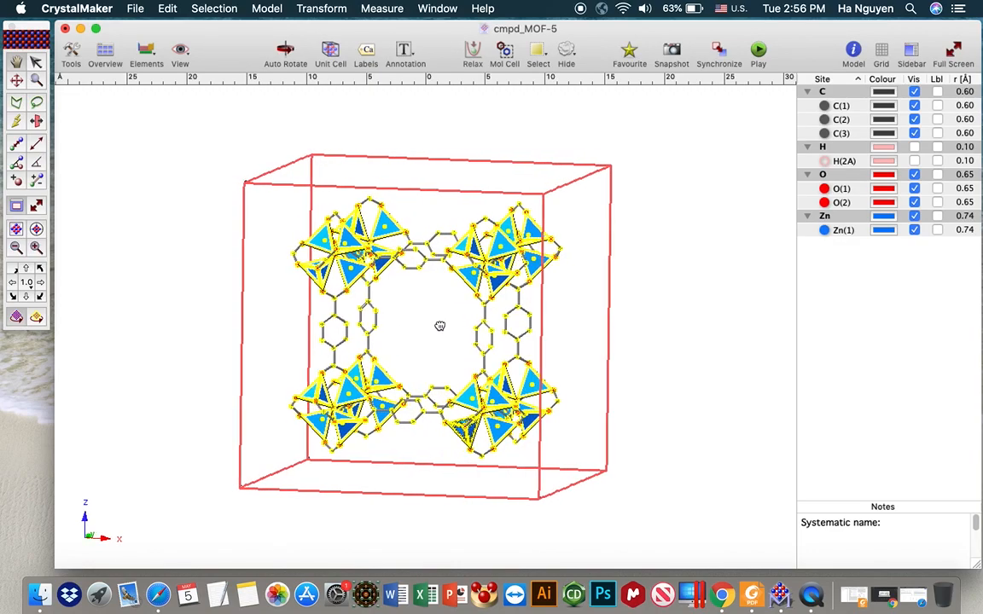
pyautogui.moveTo(440, 326); pyautogui.dragTo(428, 322)
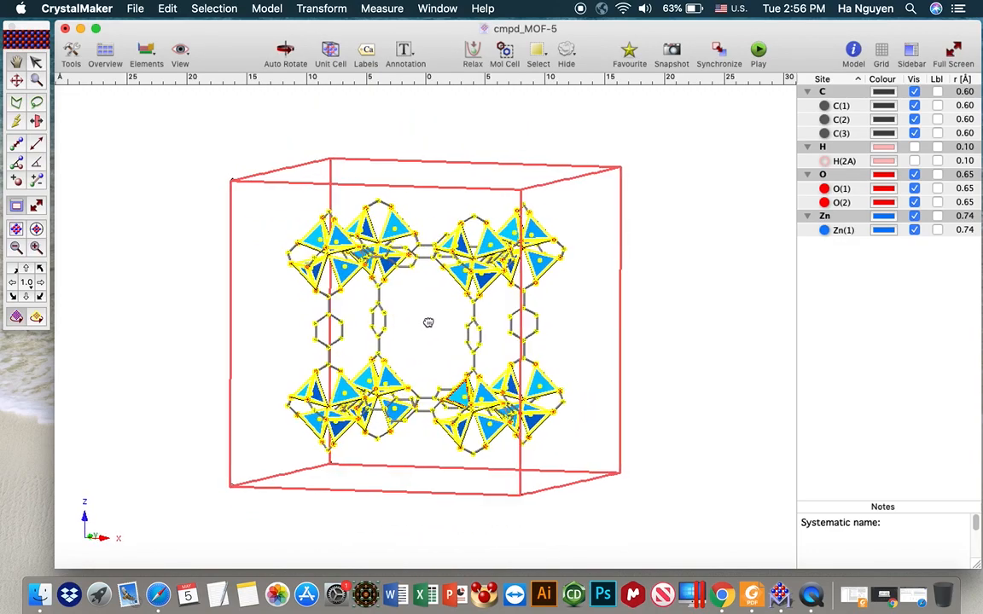
pyautogui.moveTo(426, 323); pyautogui.dragTo(435, 326)
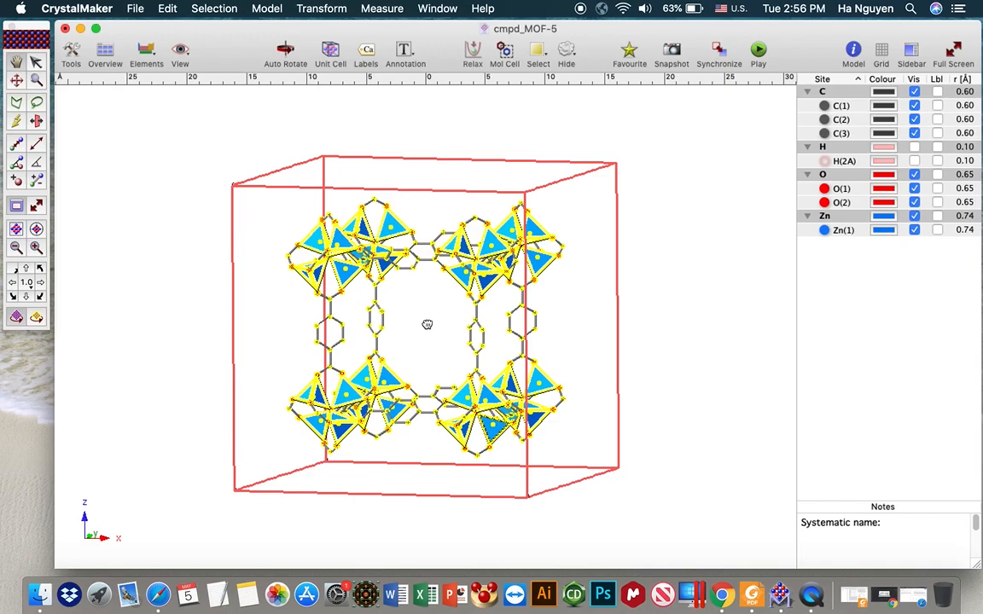
pyautogui.moveTo(426, 324); pyautogui.dragTo(433, 343)
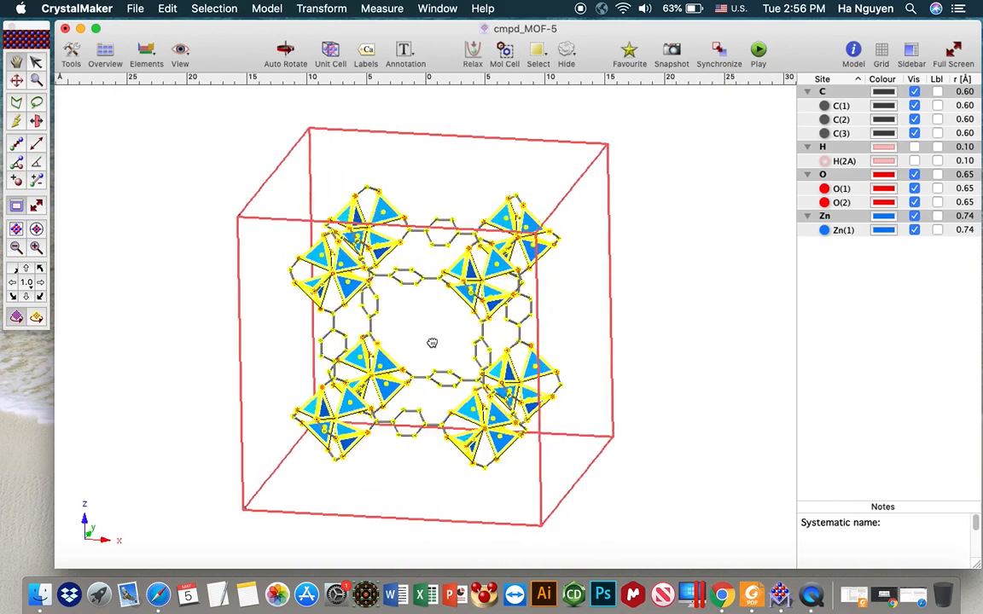
pyautogui.moveTo(433, 341); pyautogui.dragTo(420, 323)
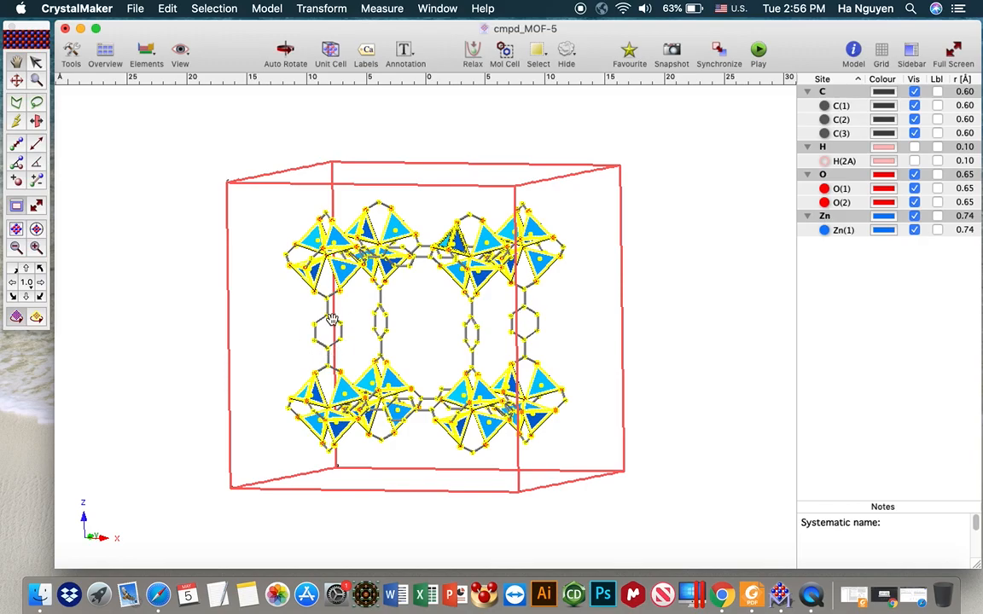
pyautogui.moveTo(333, 321); pyautogui.dragTo(433, 320)
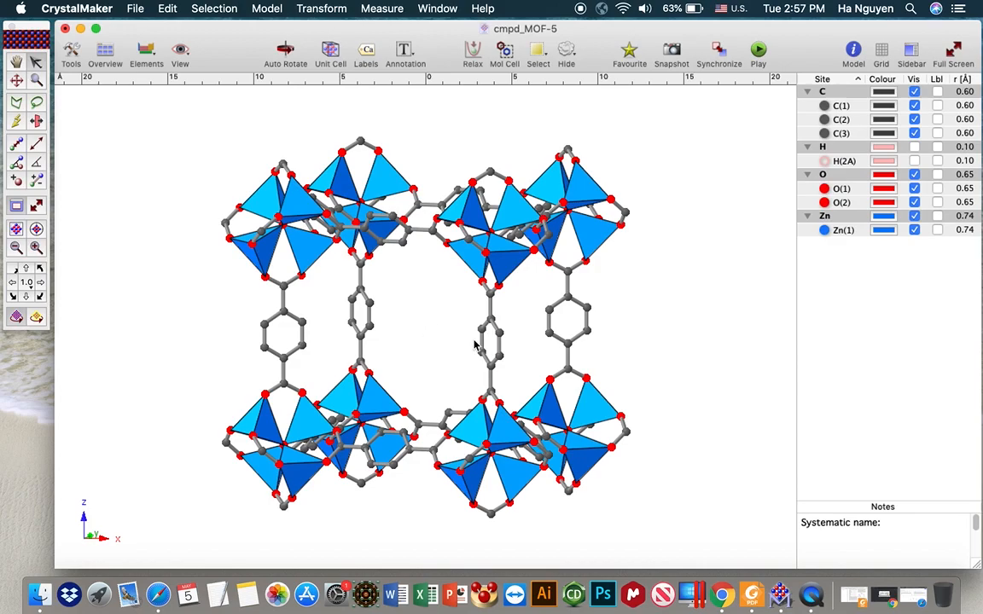
pyautogui.moveTo(379, 297)
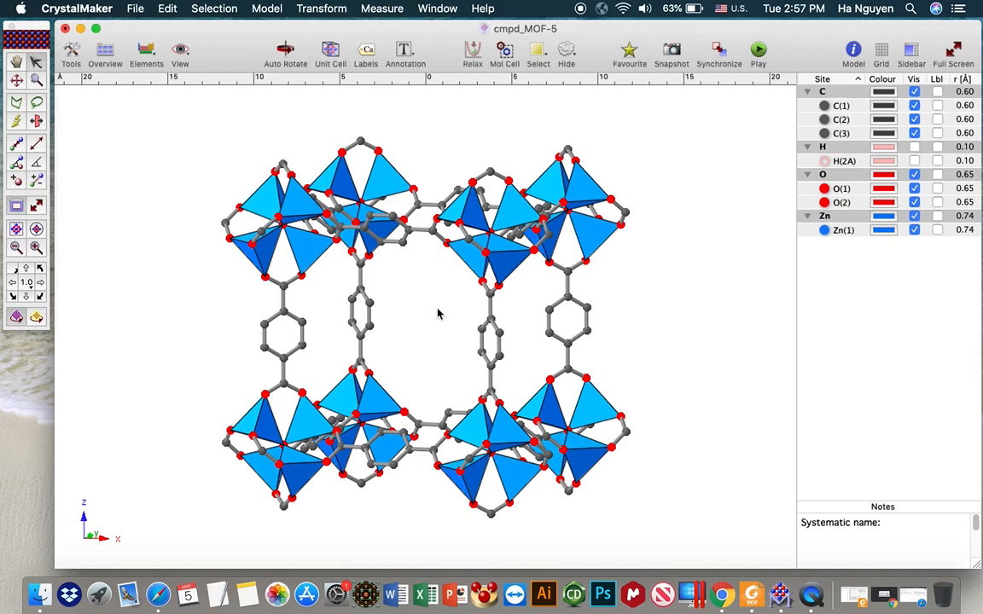
# - Click in the model window with the isolated cage shown in element colours
pyautogui.click(273, 328)
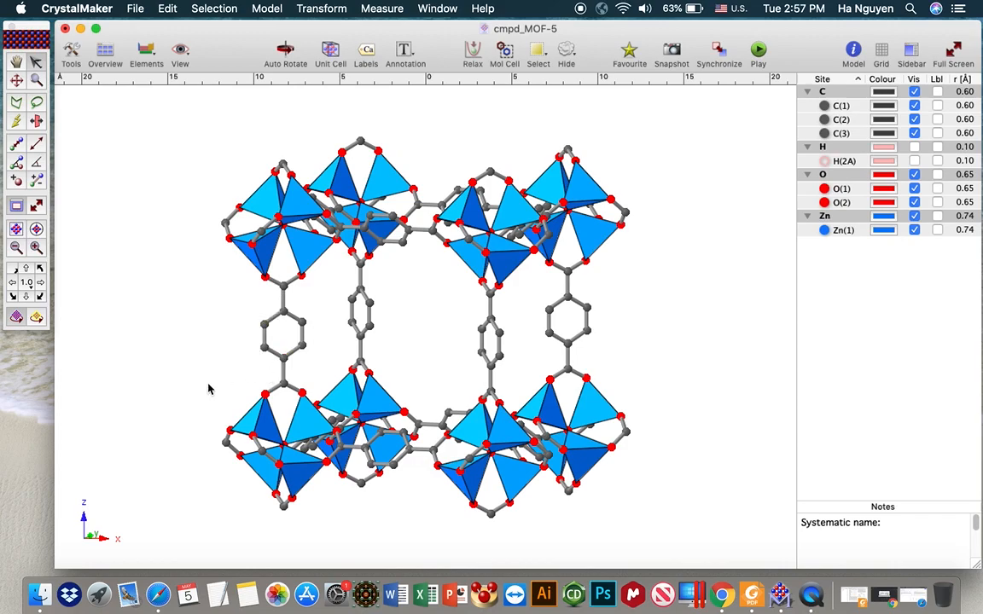
# - Select the left linker's benzene ring and start Make Polyhedron From Selection
pyautogui.click(303, 322)
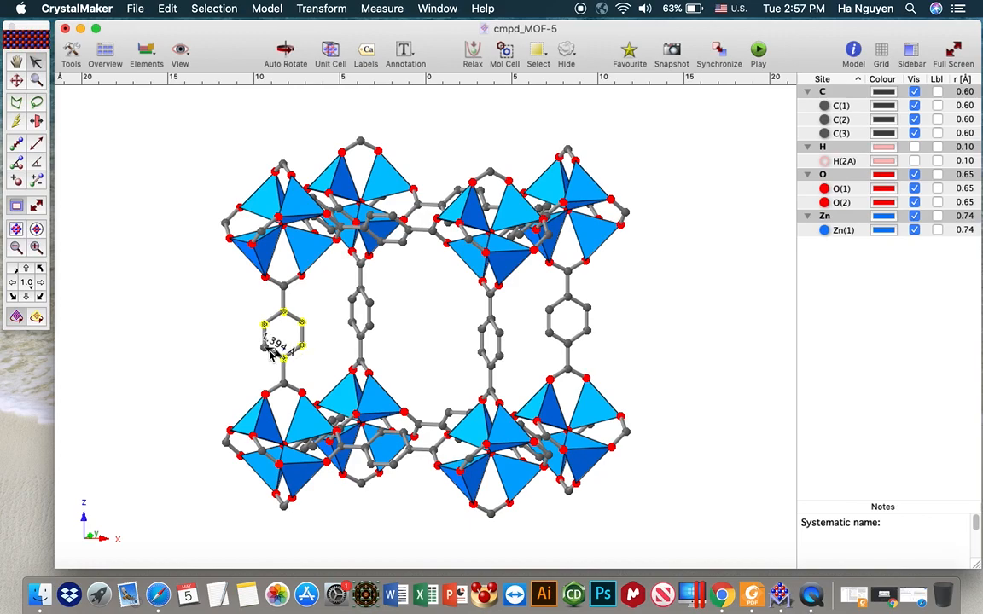
pyautogui.click(215, 9)
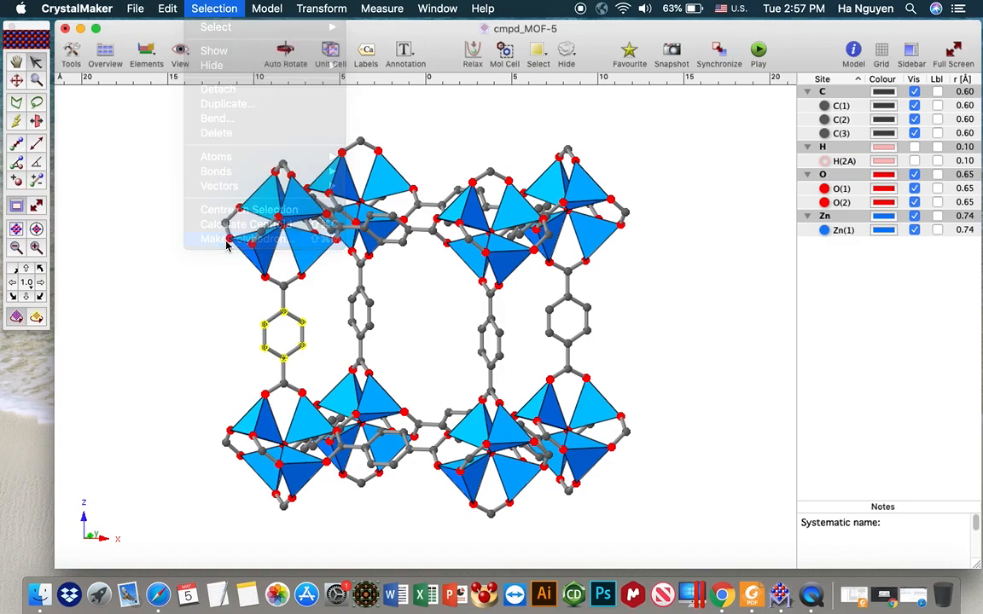
pyautogui.click(238, 239)
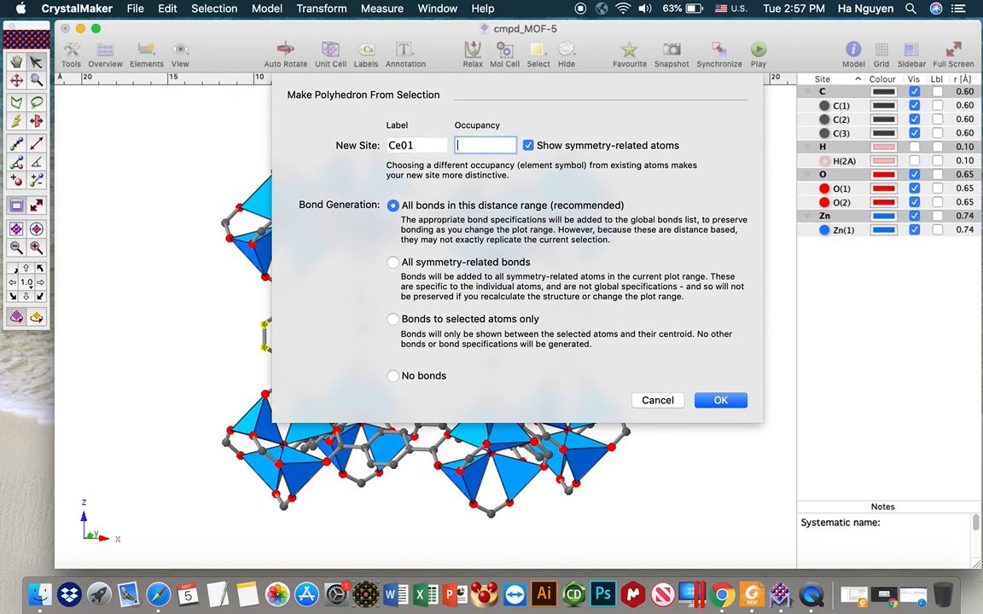
# - Create ring polyhedra with occupancy Ce, giving yellow Ce01 polyhedra on every linker
pyautogui.write('Ce')
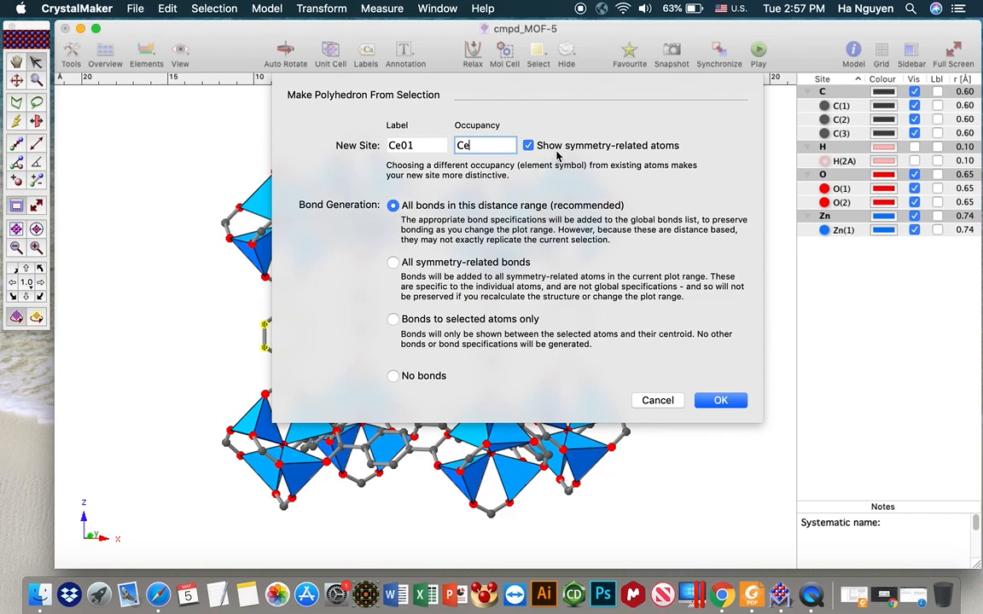
pyautogui.moveTo(358, 317)
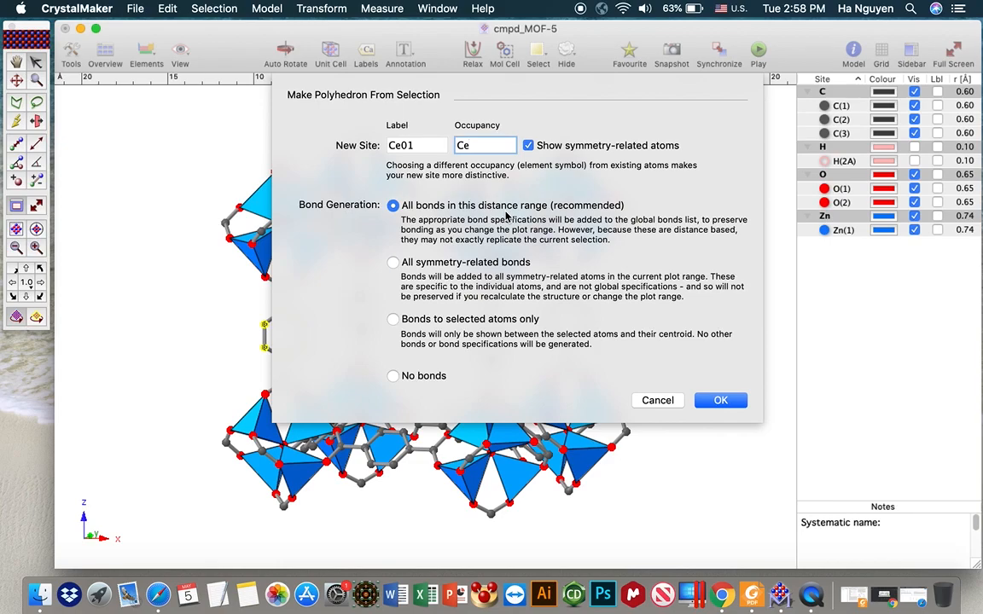
pyautogui.moveTo(359, 313)
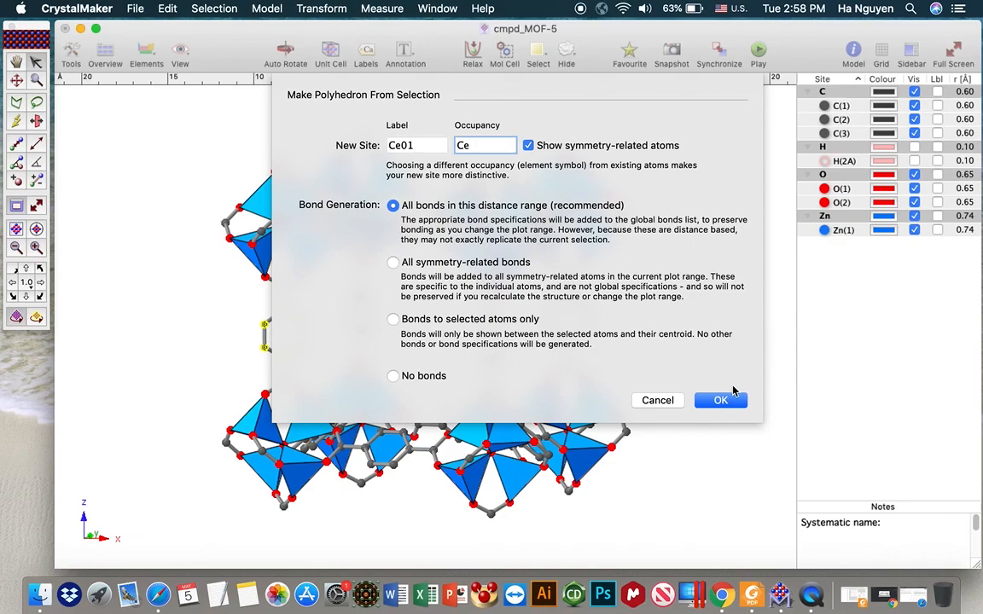
pyautogui.click(720, 399)
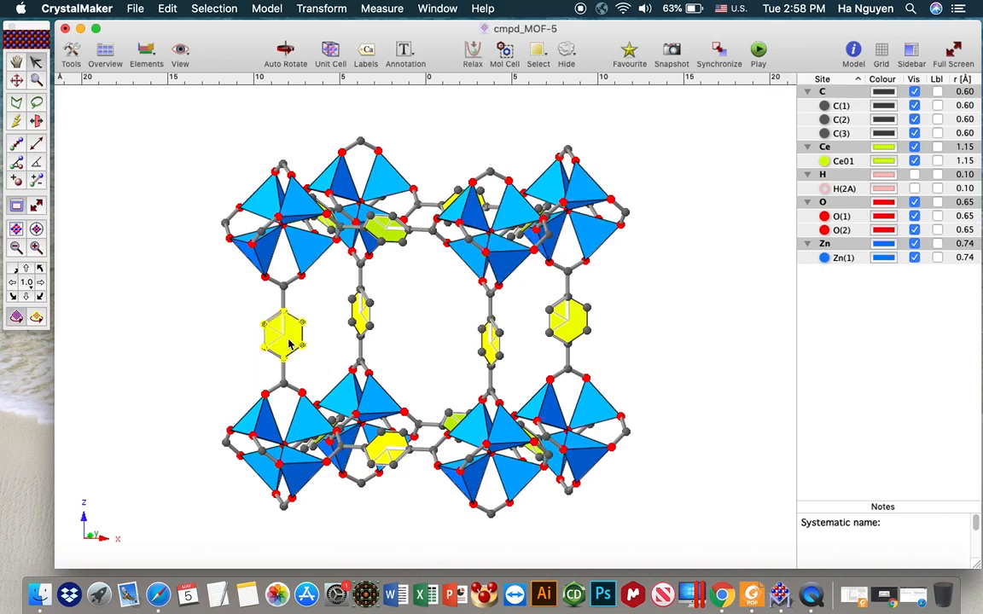
pyautogui.moveTo(304, 343)
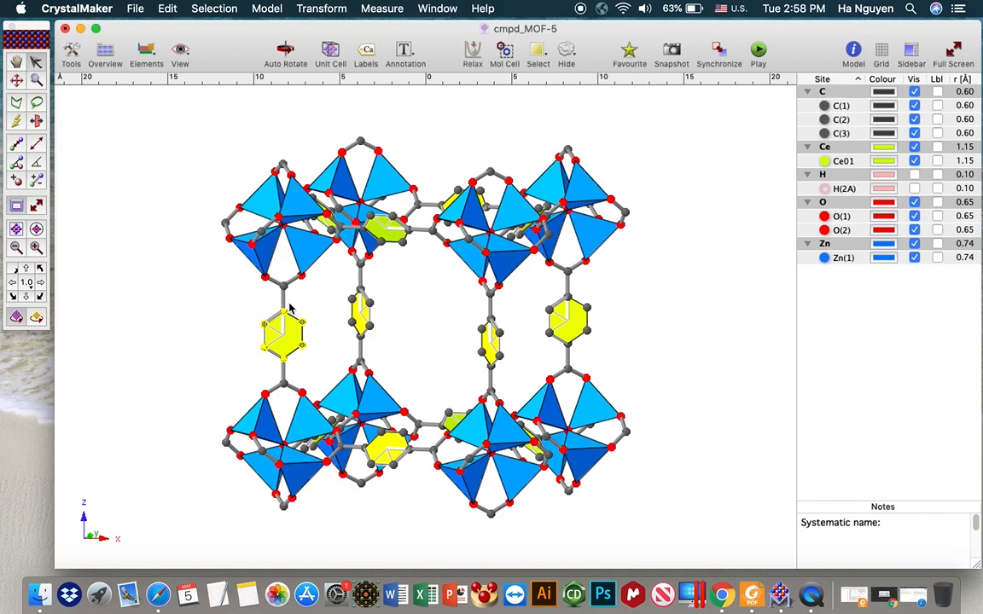
# - Pick a ring polyhedron and bring up the Atoms inspector for C, Ce, H, O and Zn
pyautogui.click(298, 201)
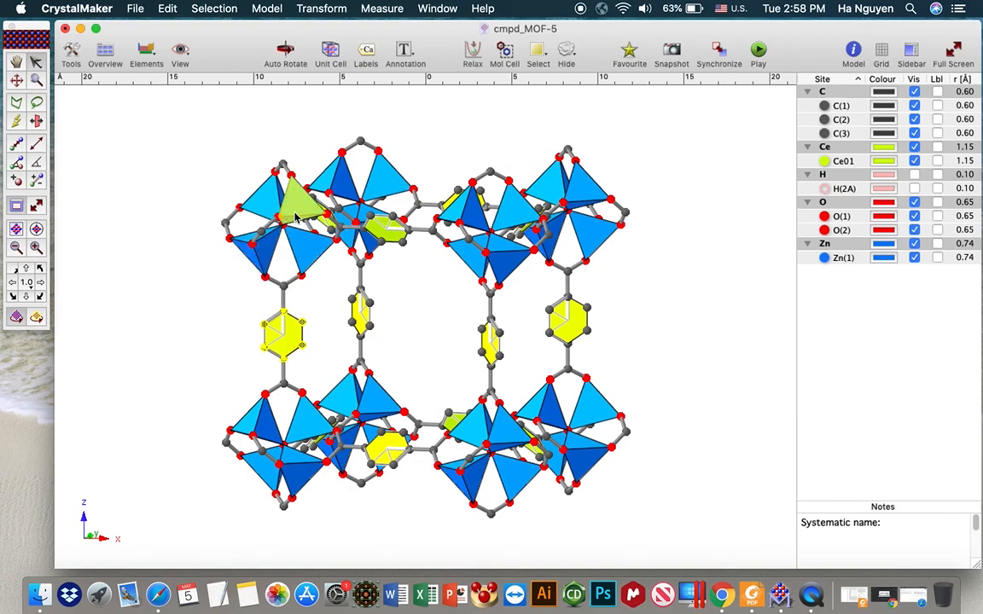
pyautogui.click(853, 50)
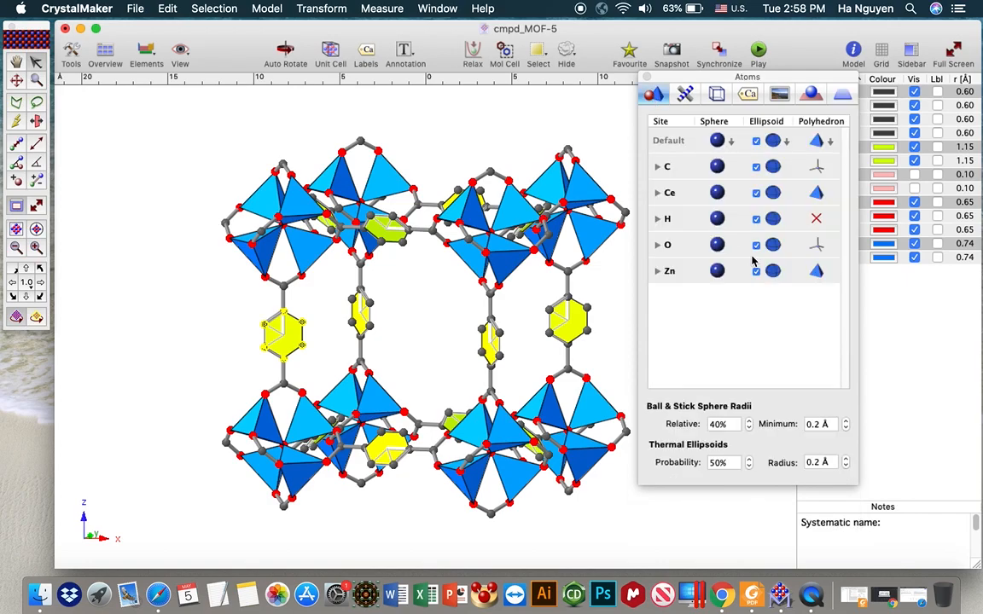
pyautogui.moveTo(820, 171)
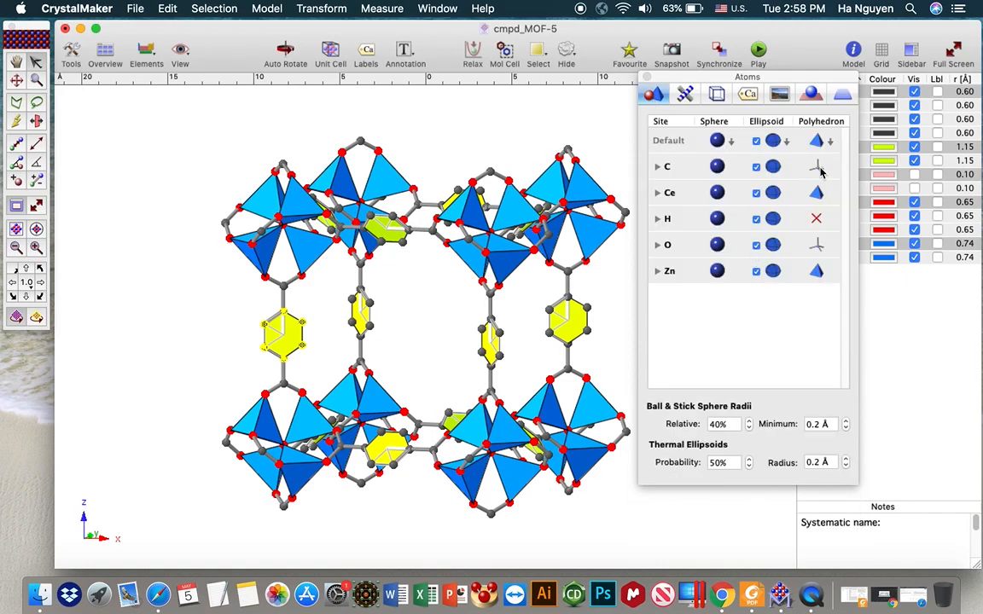
pyautogui.click(815, 166)
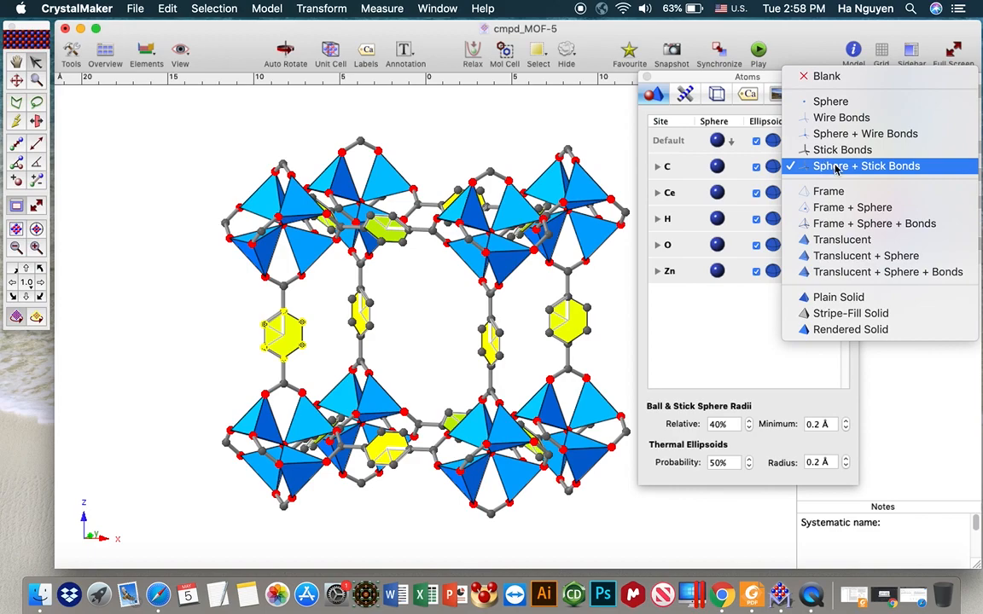
pyautogui.moveTo(819, 167)
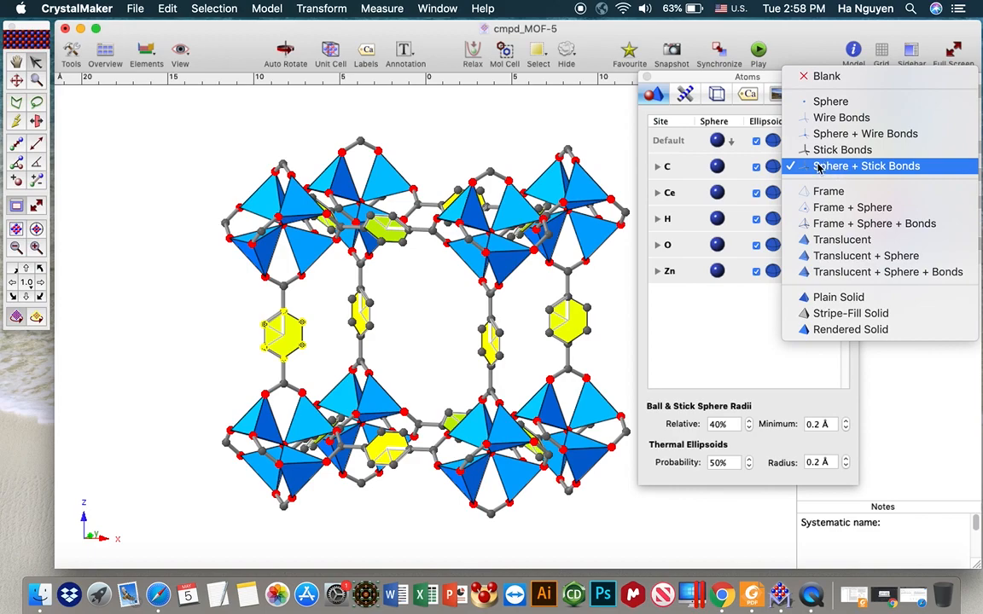
pyautogui.moveTo(849, 169)
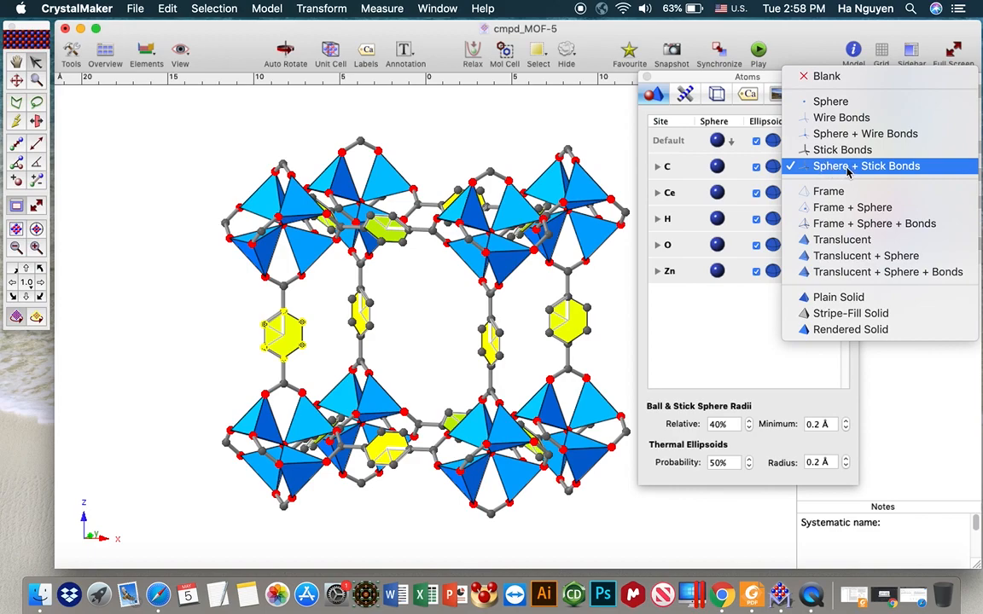
pyautogui.click(865, 166)
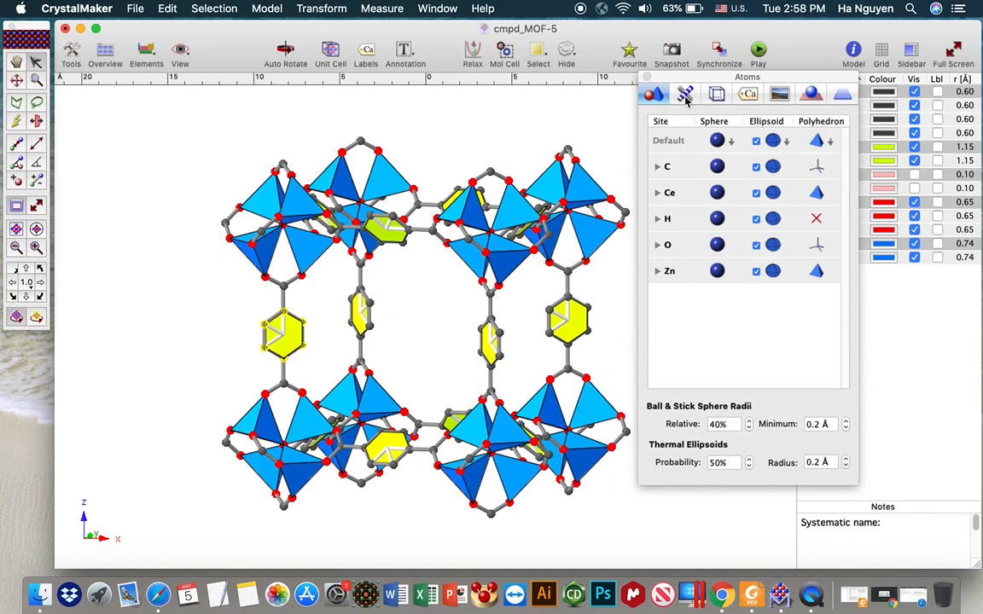
# - Review the Bonds inspector, keeping the Rendered Cylinder bond style
pyautogui.click(684, 94)
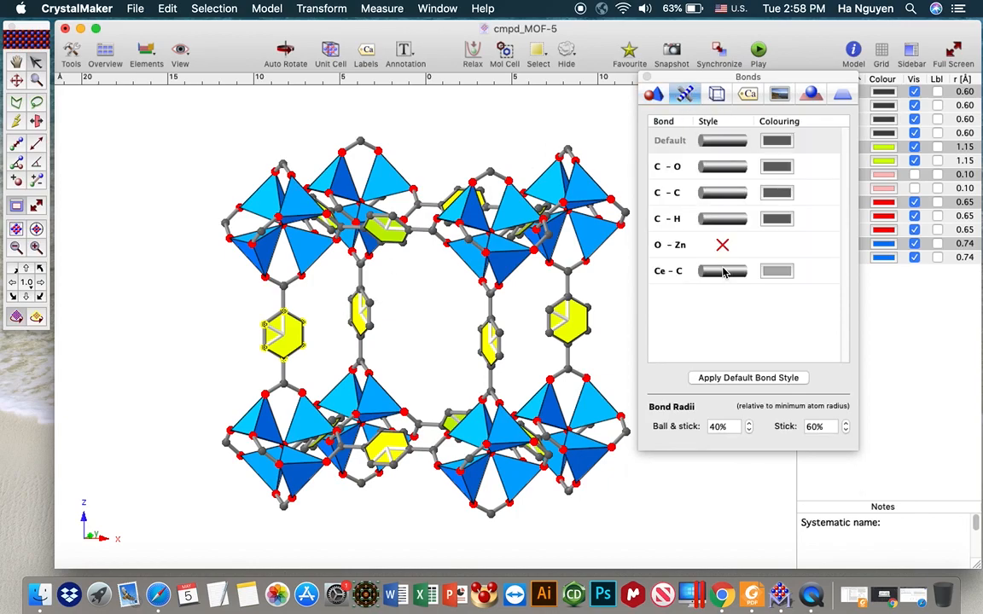
pyautogui.click(723, 271)
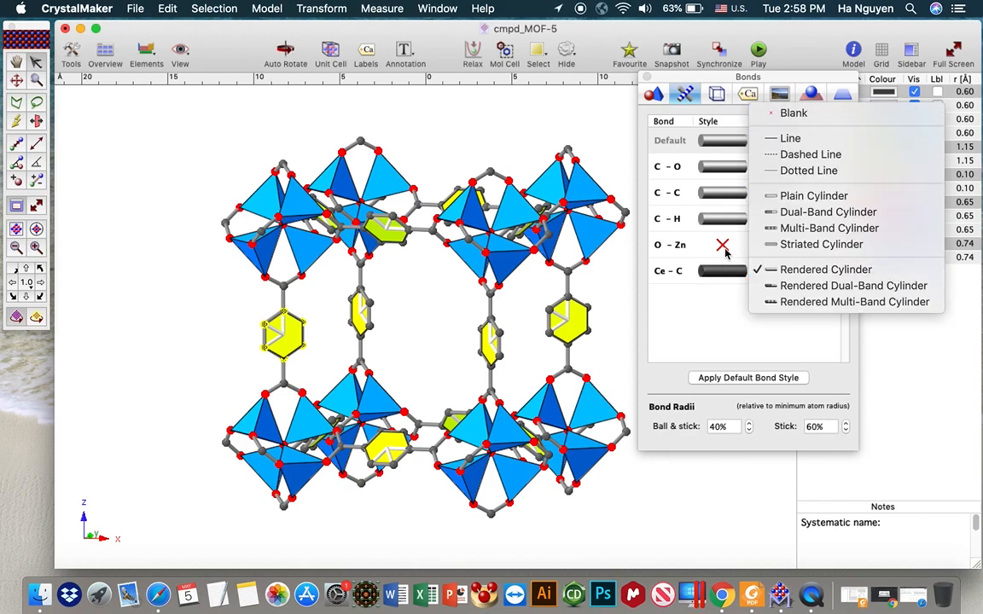
pyautogui.moveTo(281, 338)
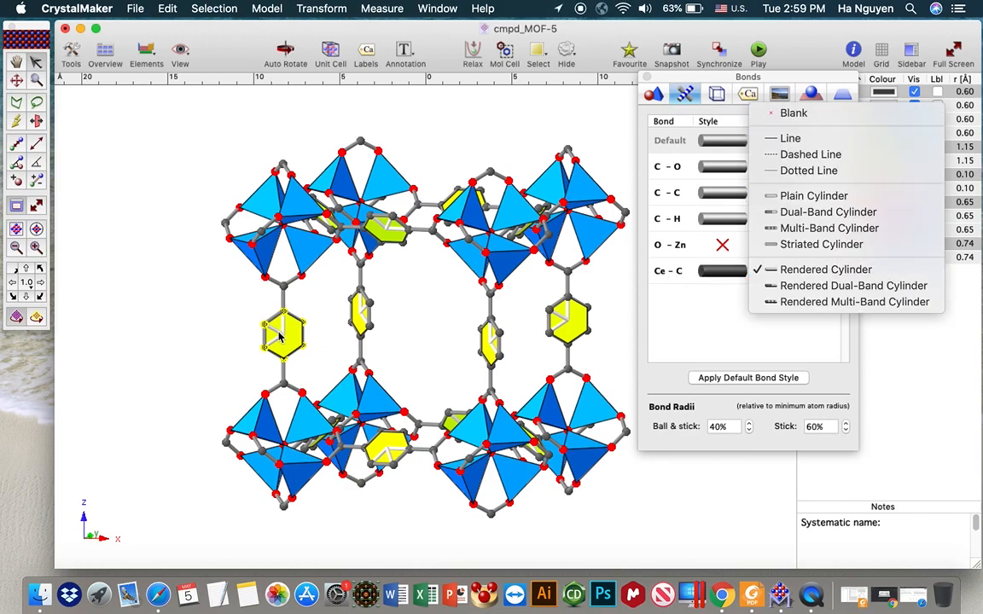
pyautogui.moveTo(292, 324)
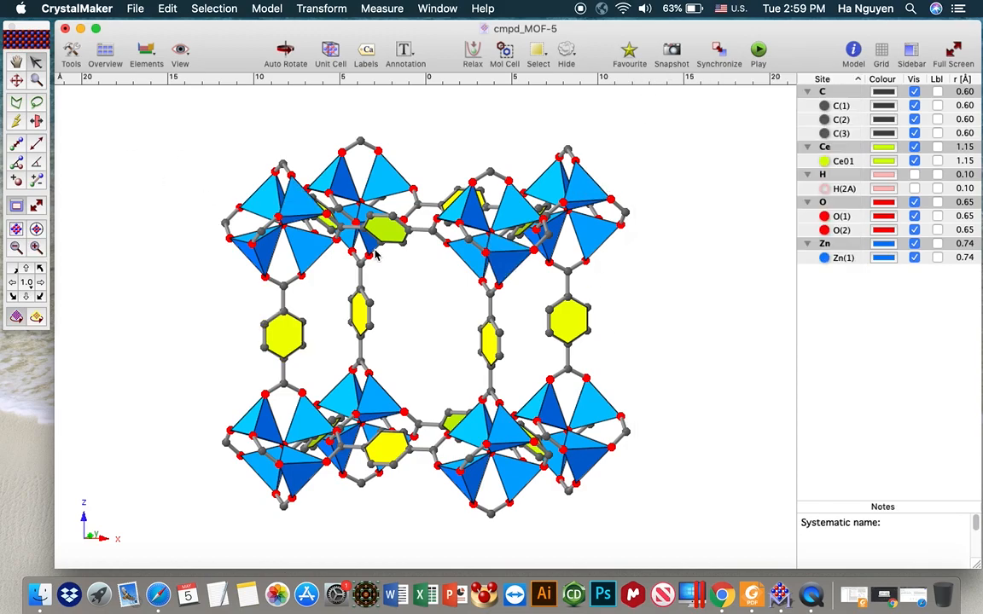
pyautogui.moveTo(256, 201)
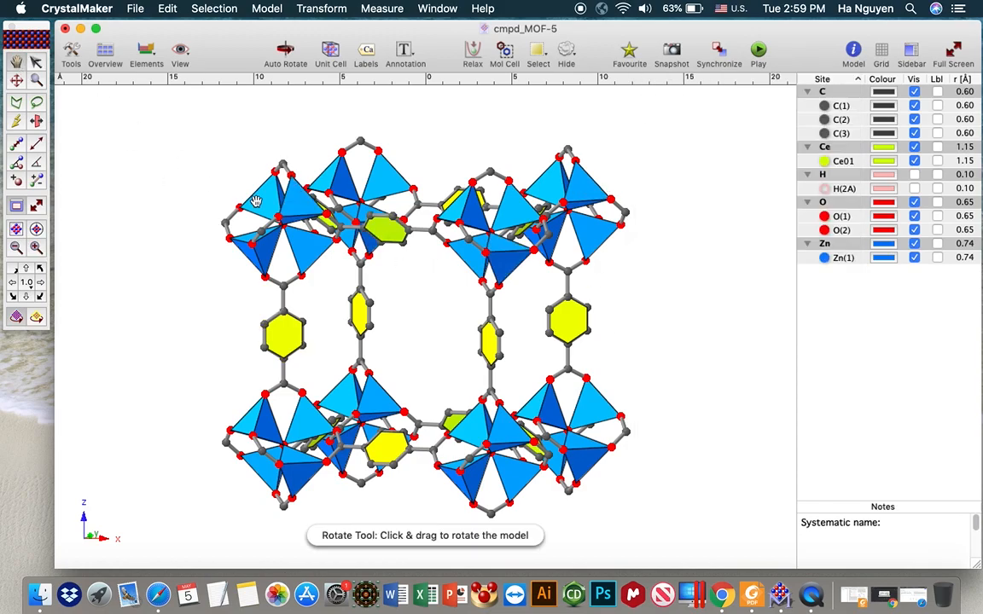
# - Rotate the cage model to a tilted orientation that exposes the pore
pyautogui.moveTo(256, 201); pyautogui.dragTo(372, 266)
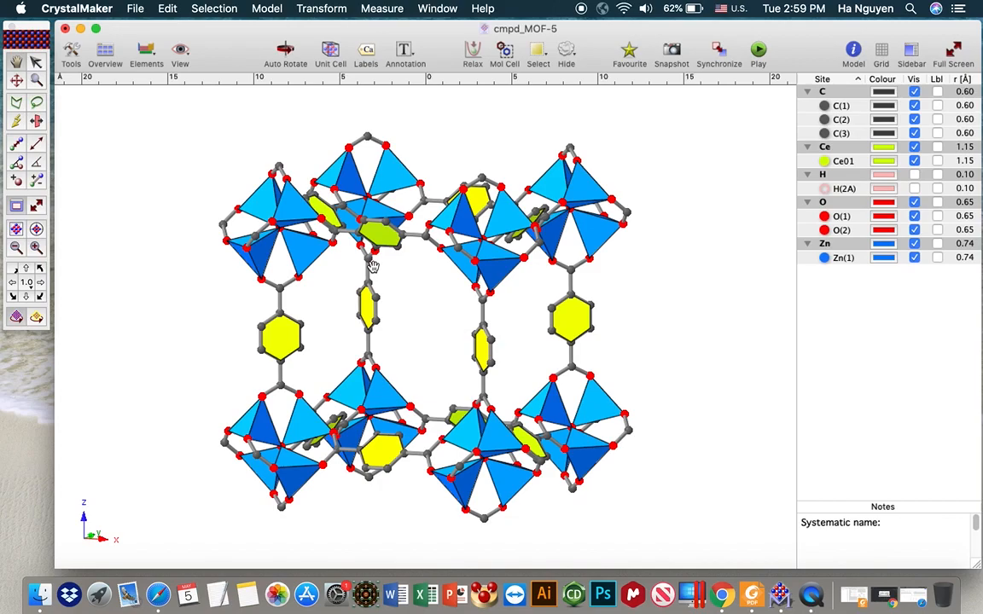
pyautogui.moveTo(300, 331)
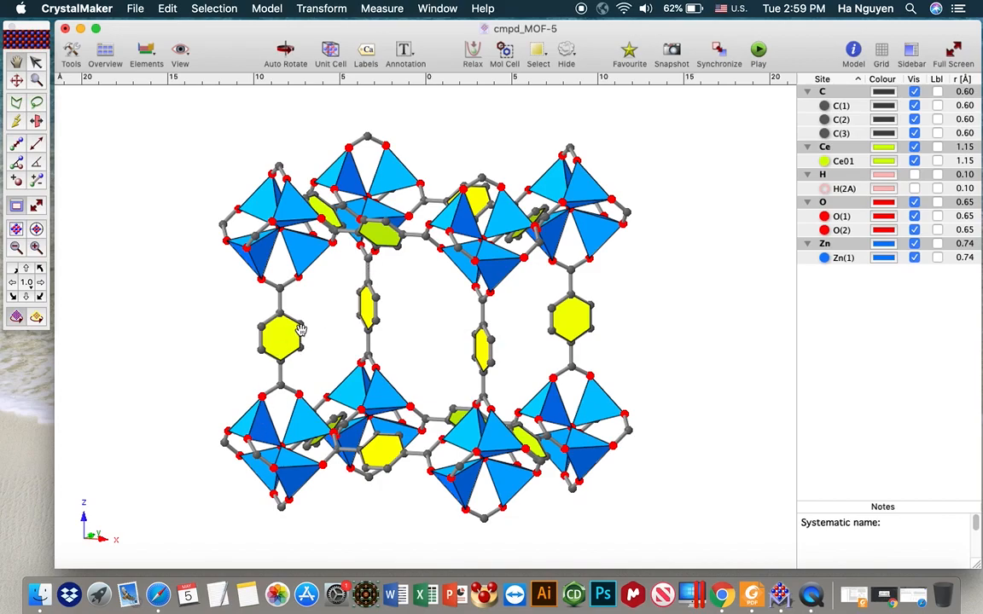
pyautogui.moveTo(310, 330)
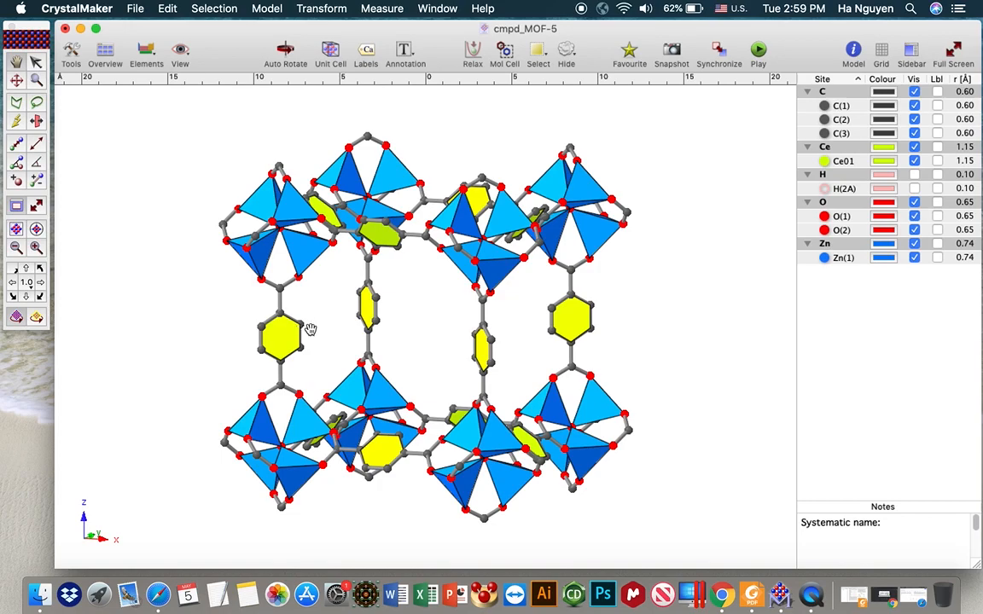
pyautogui.moveTo(310, 329); pyautogui.dragTo(416, 324)
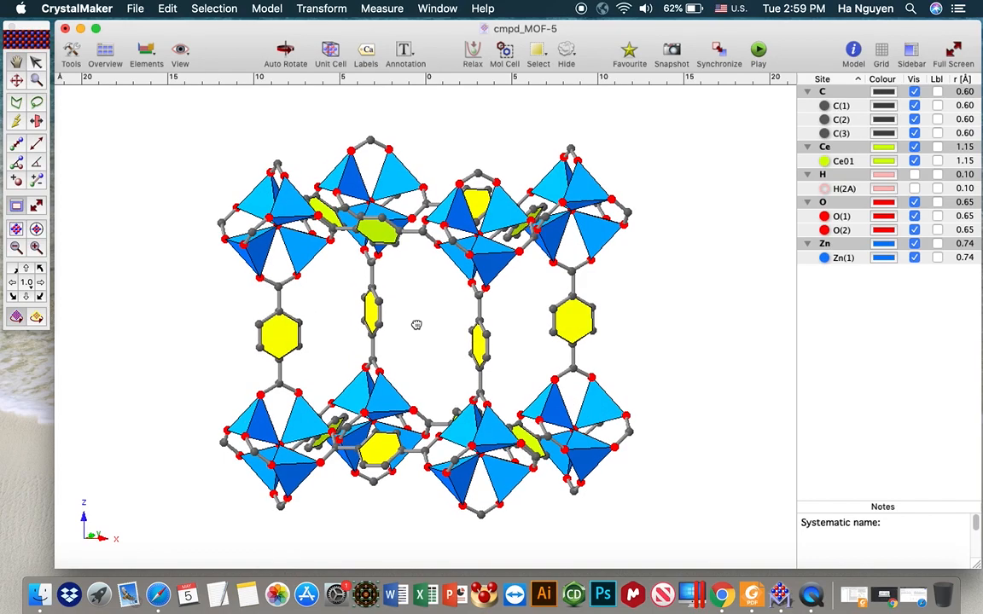
pyautogui.moveTo(416, 324); pyautogui.dragTo(331, 324)
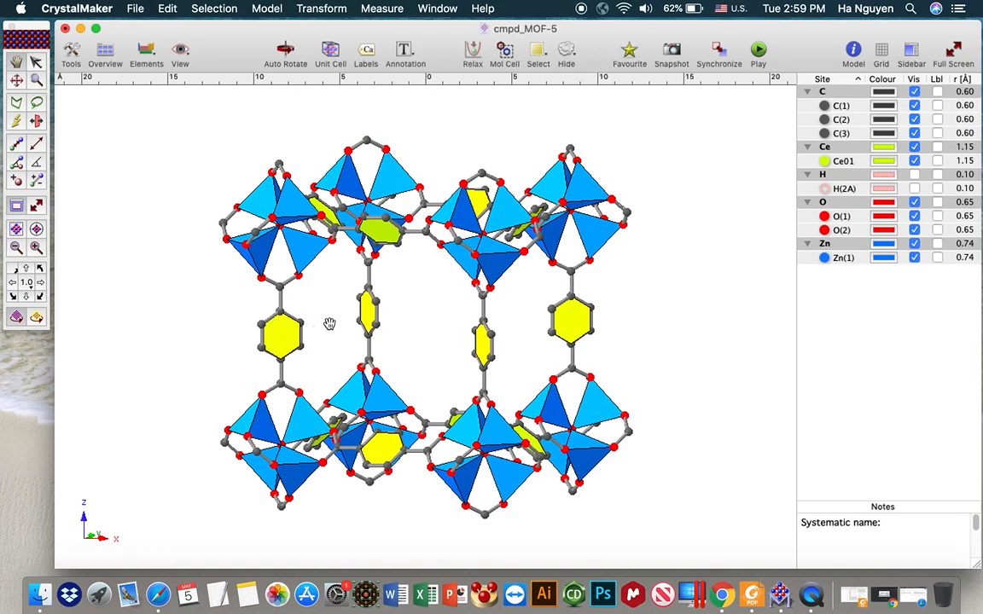
pyautogui.moveTo(329, 324); pyautogui.dragTo(434, 307)
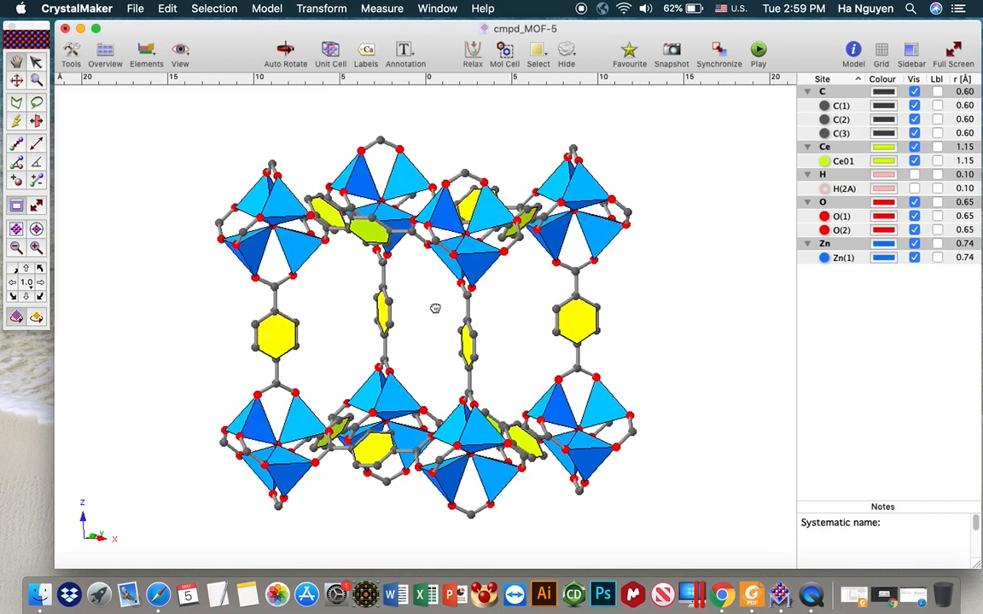
pyautogui.moveTo(435, 307); pyautogui.dragTo(560, 236)
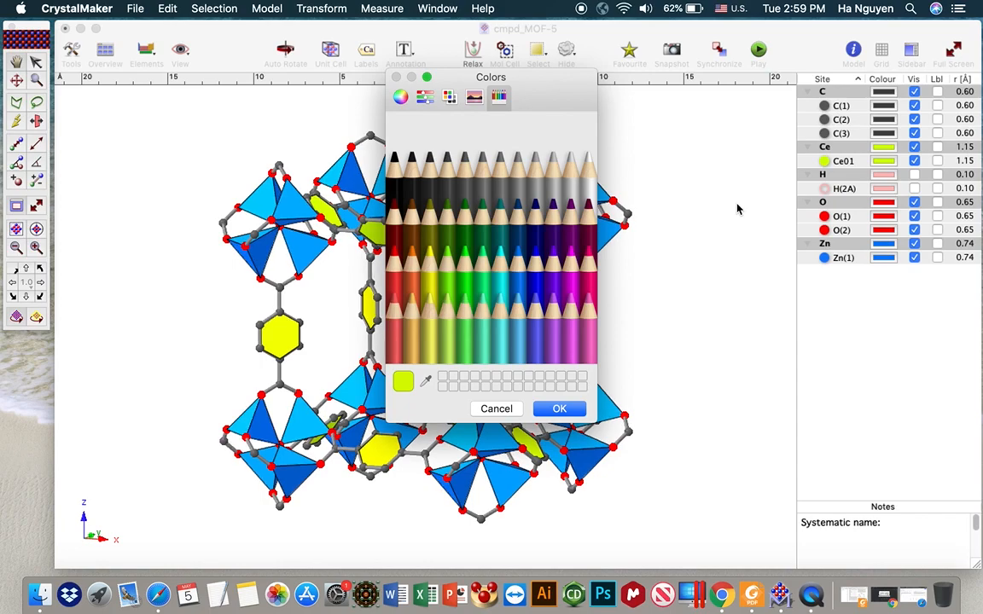
pyautogui.moveTo(430, 307)
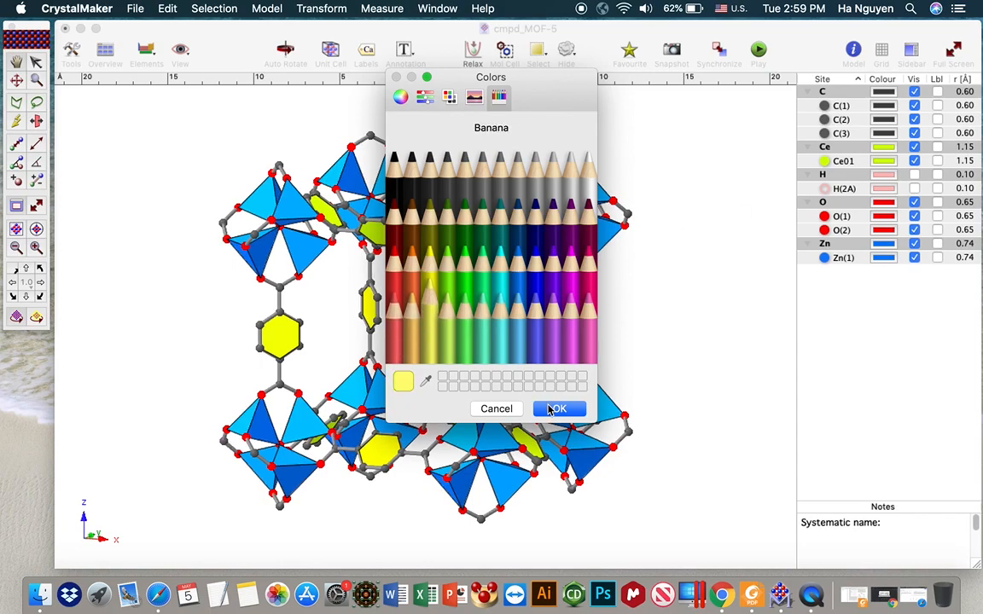
# - Recolour the Ce01 ring polyhedra to Banana yellow
pyautogui.click(556, 410)
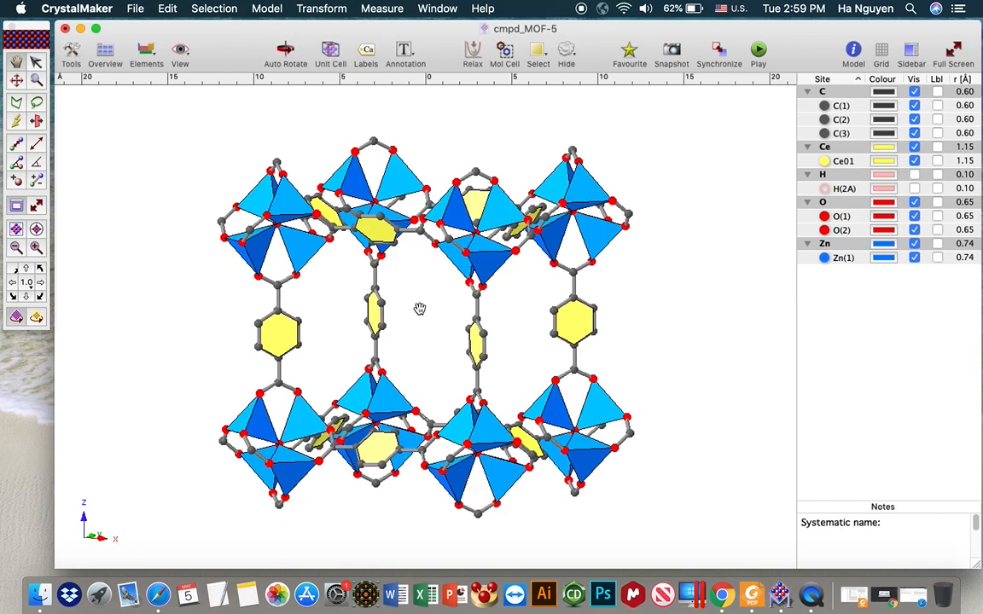
# - Rotate the recoloured cage slightly and bring it back toward a face-on view
pyautogui.moveTo(420, 307); pyautogui.dragTo(442, 326)
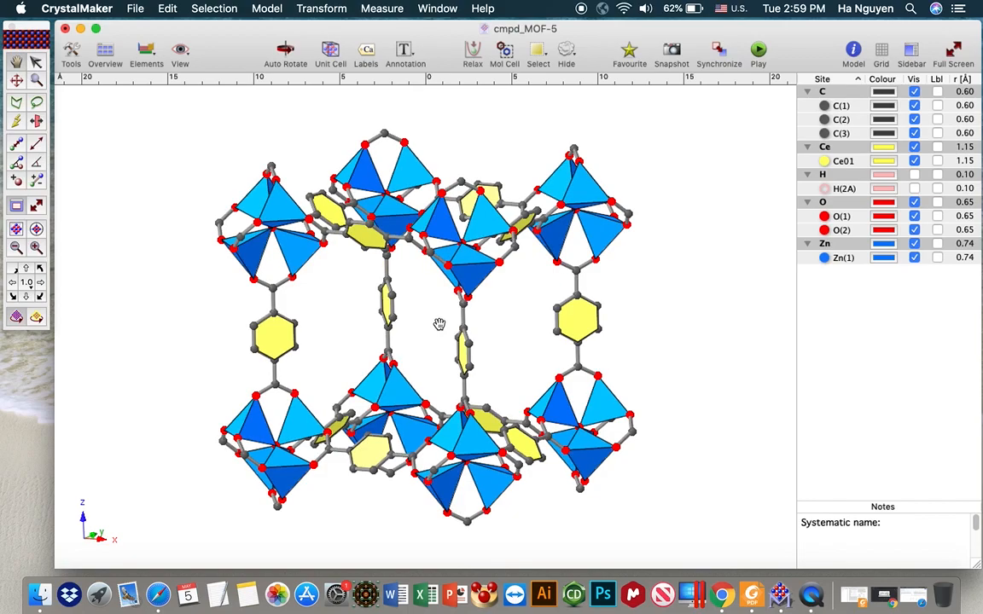
pyautogui.moveTo(440, 324); pyautogui.dragTo(406, 296)
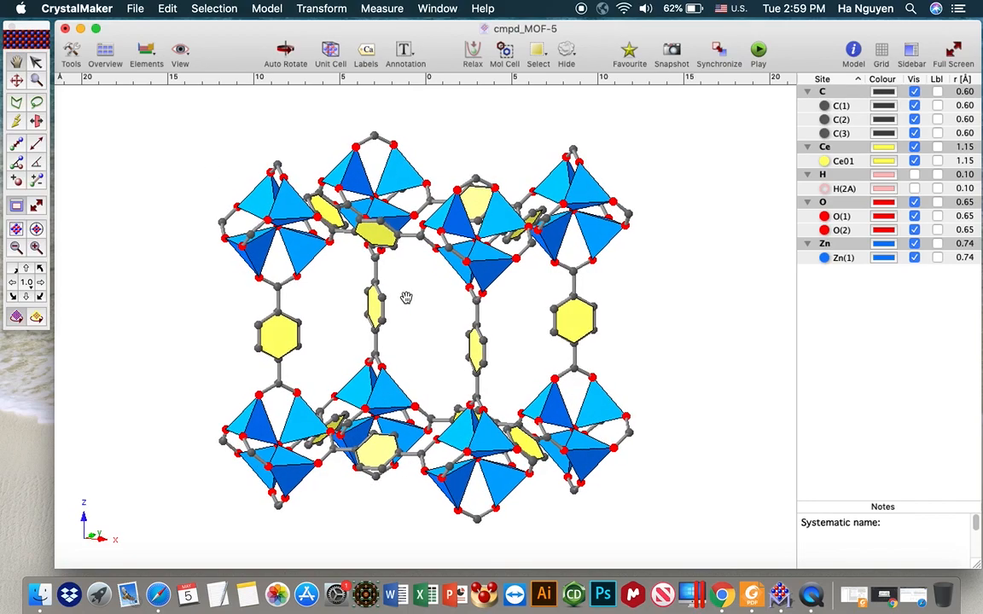
pyautogui.moveTo(406, 297); pyautogui.dragTo(399, 304)
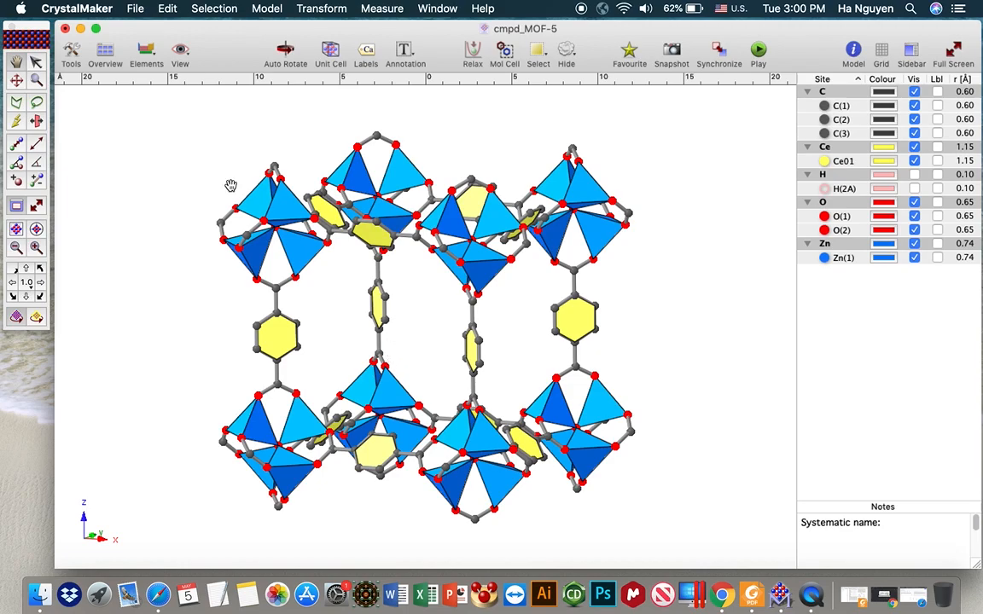
pyautogui.moveTo(310, 223)
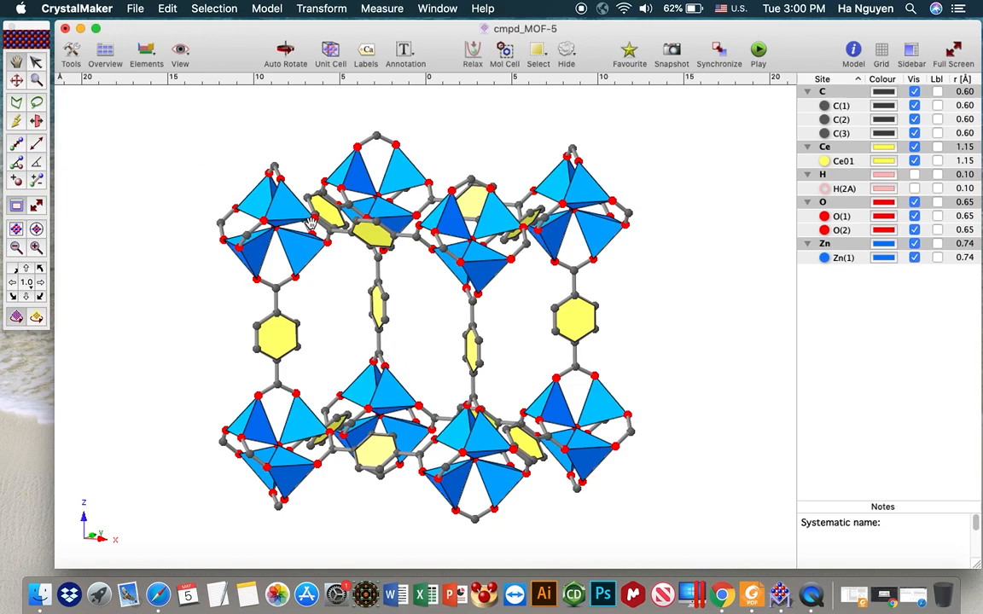
pyautogui.moveTo(570, 223)
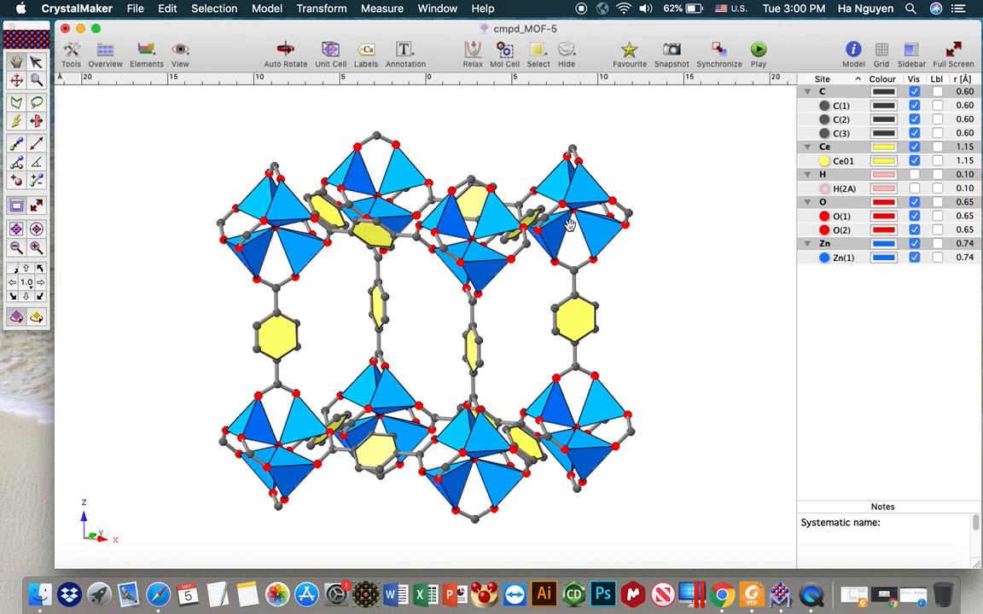
pyautogui.moveTo(278, 235)
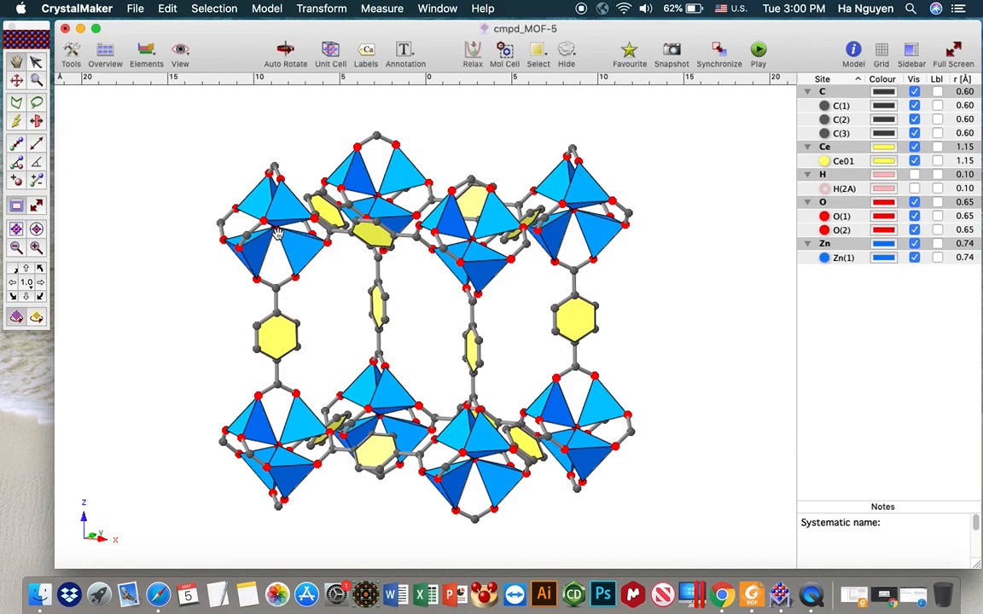
pyautogui.moveTo(290, 229)
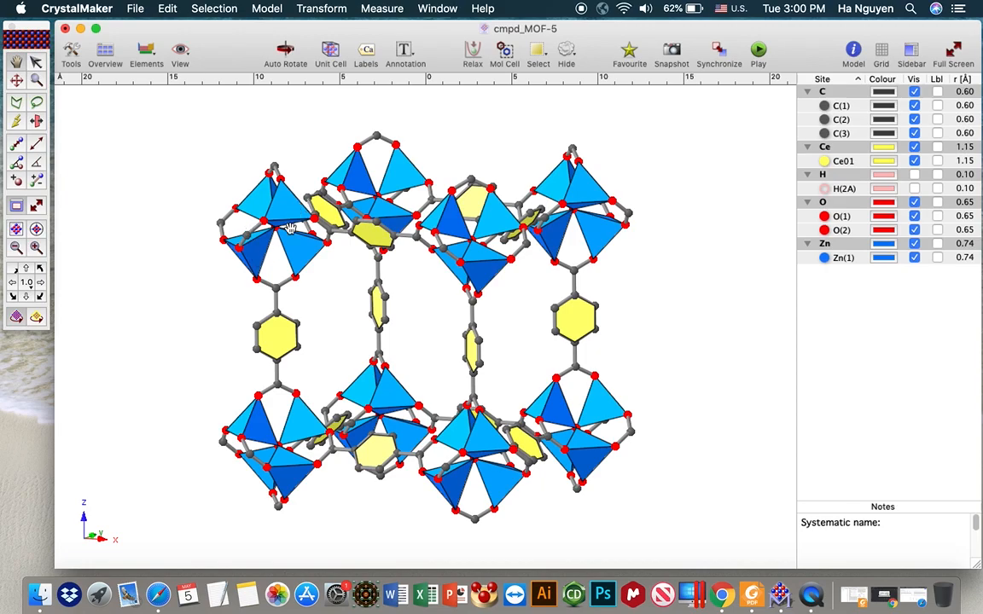
pyautogui.moveTo(109, 106)
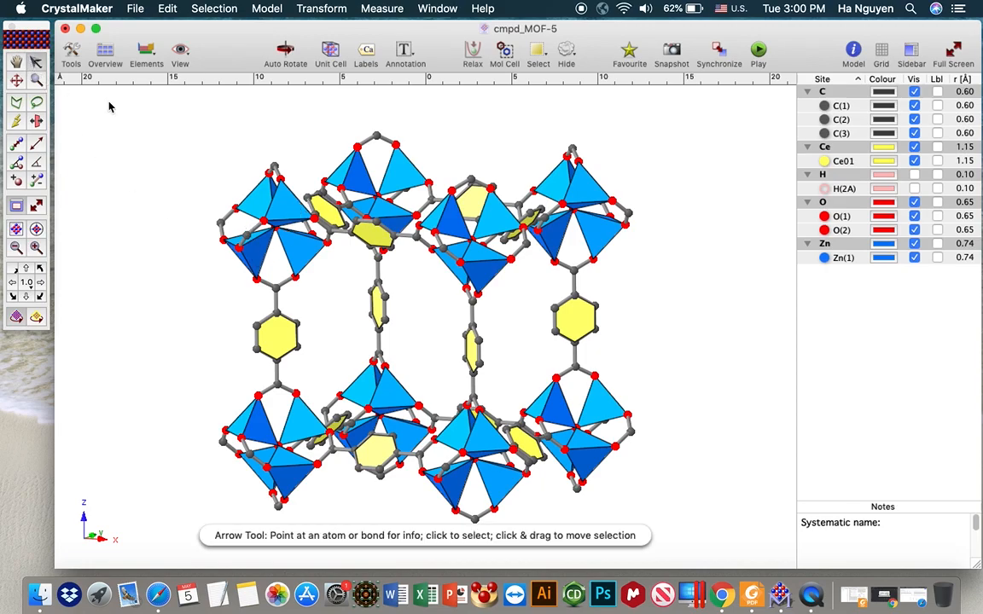
pyautogui.moveTo(299, 242)
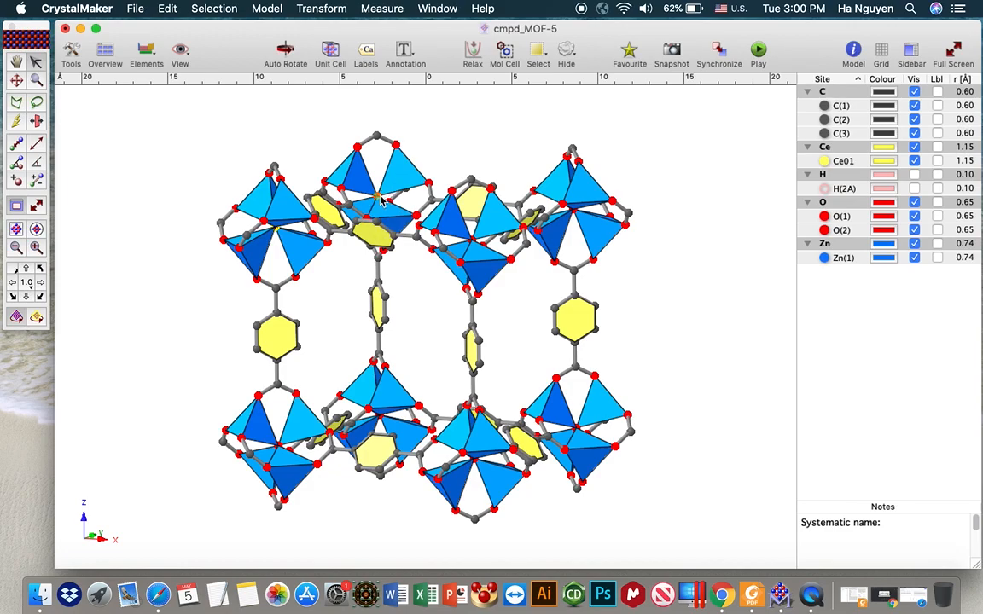
pyautogui.moveTo(379, 201)
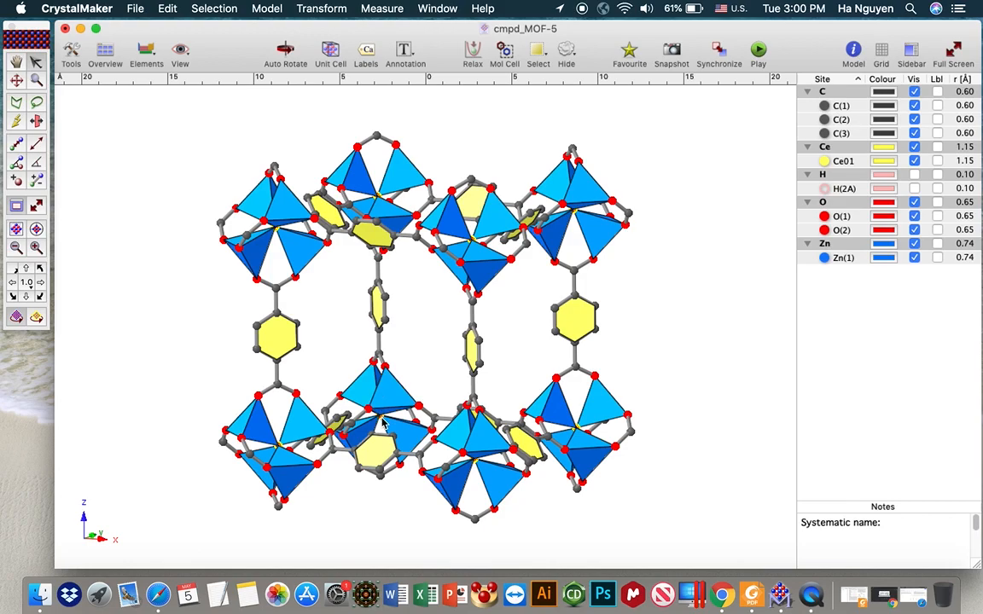
# - Create a Se01 centroid site from the selection with no bonds and no symmetry-related copies
pyautogui.click(215, 9)
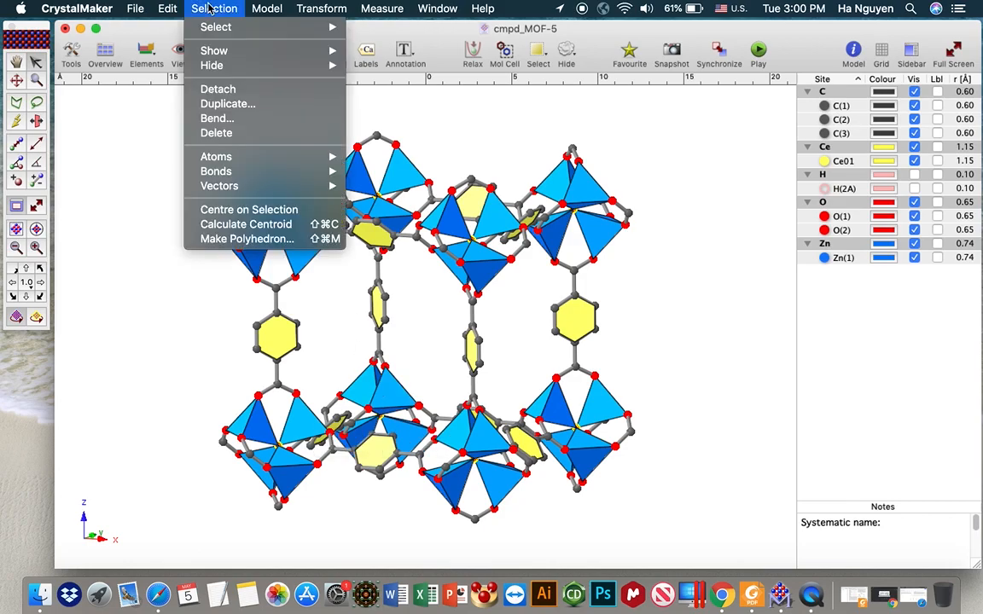
pyautogui.click(246, 239)
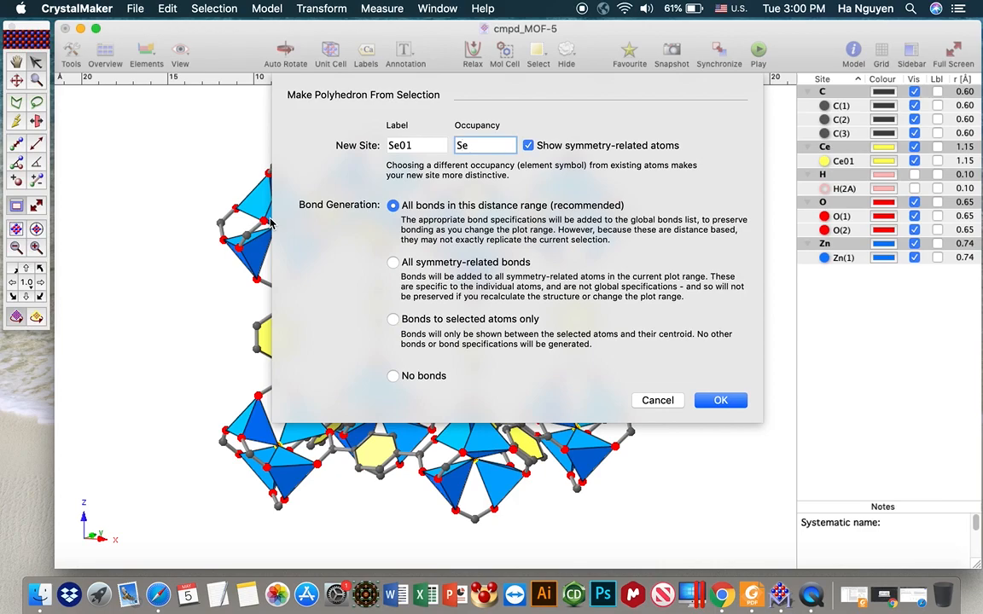
pyautogui.moveTo(483, 348)
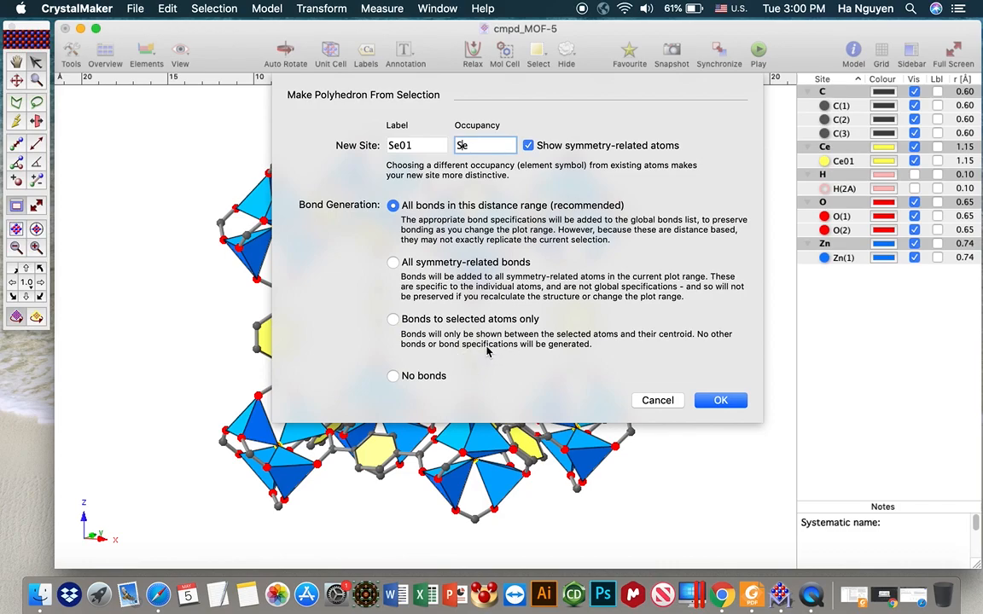
pyautogui.moveTo(467, 225)
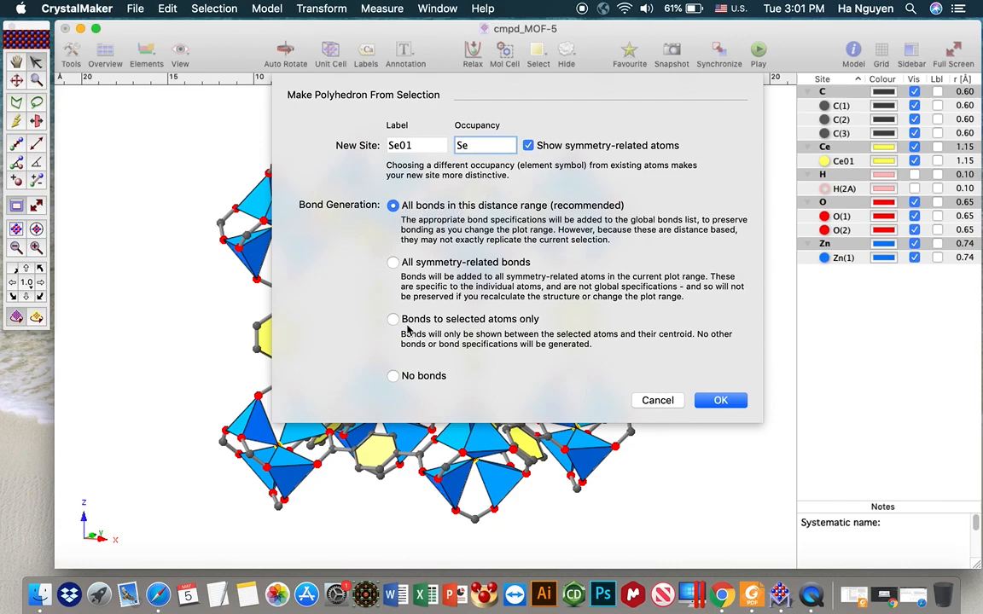
pyautogui.click(392, 375)
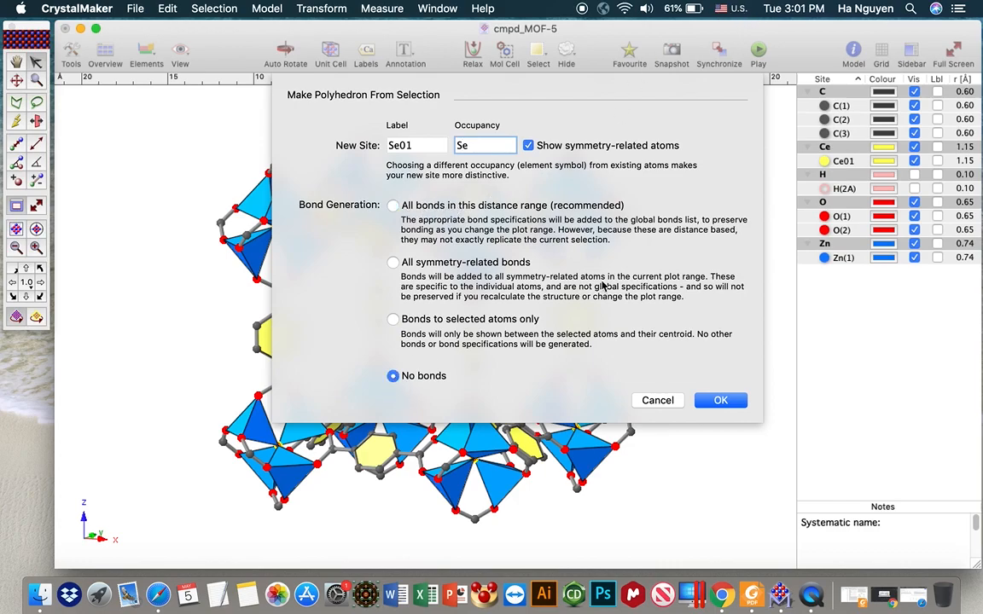
pyautogui.click(527, 145)
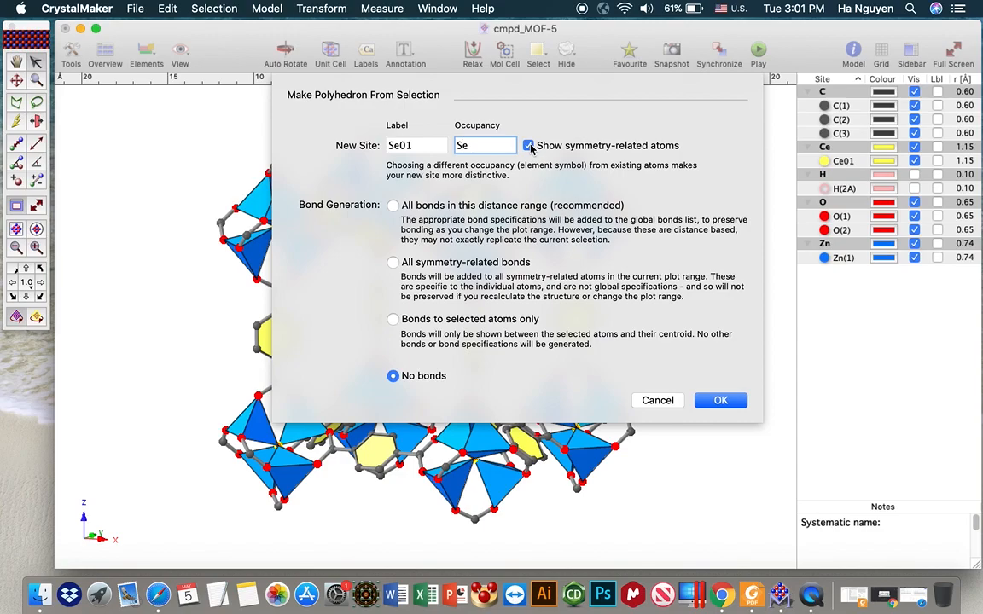
pyautogui.moveTo(529, 145)
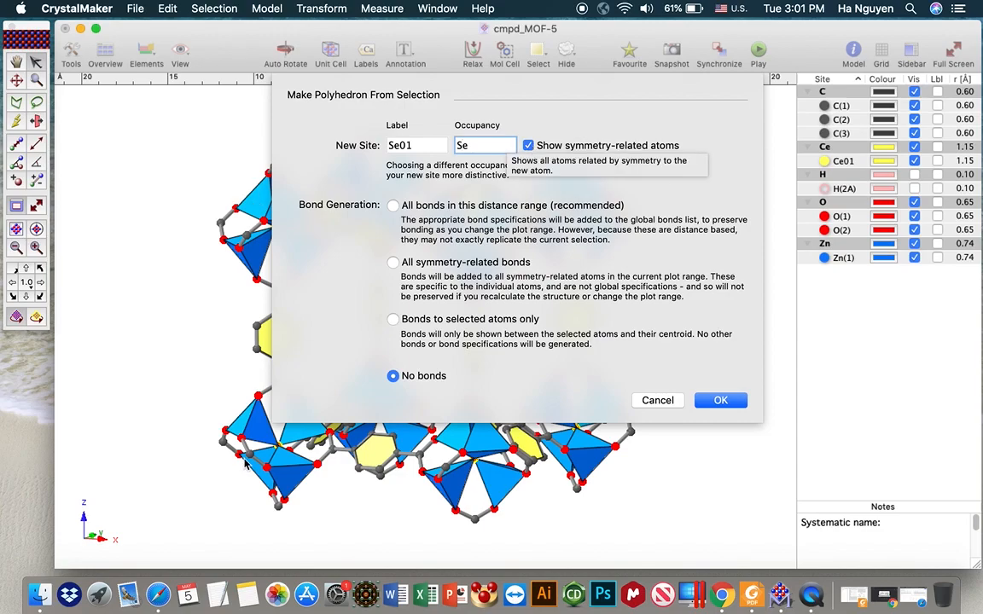
pyautogui.moveTo(426, 262)
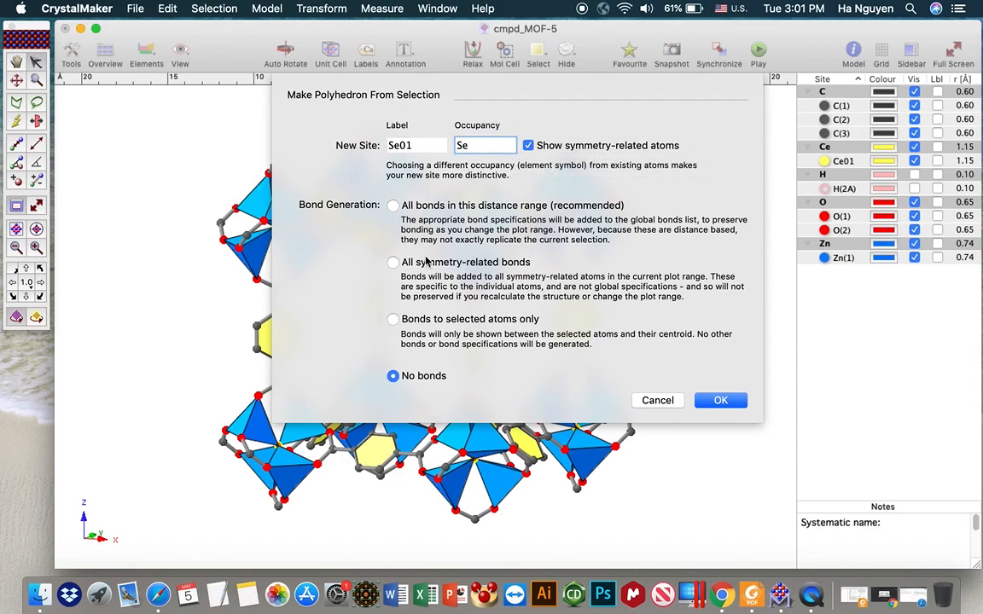
pyautogui.click(527, 145)
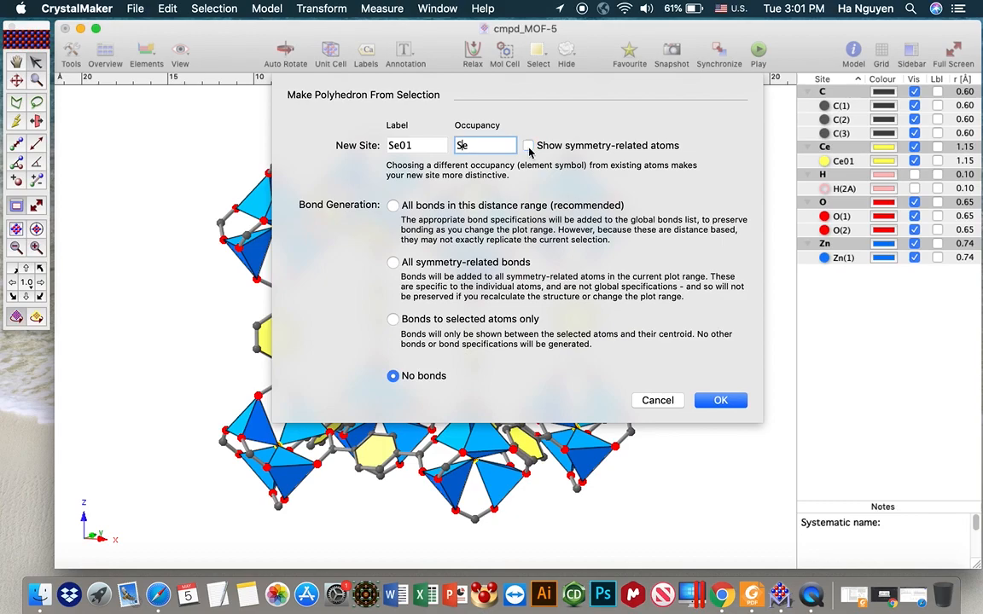
pyautogui.click(720, 399)
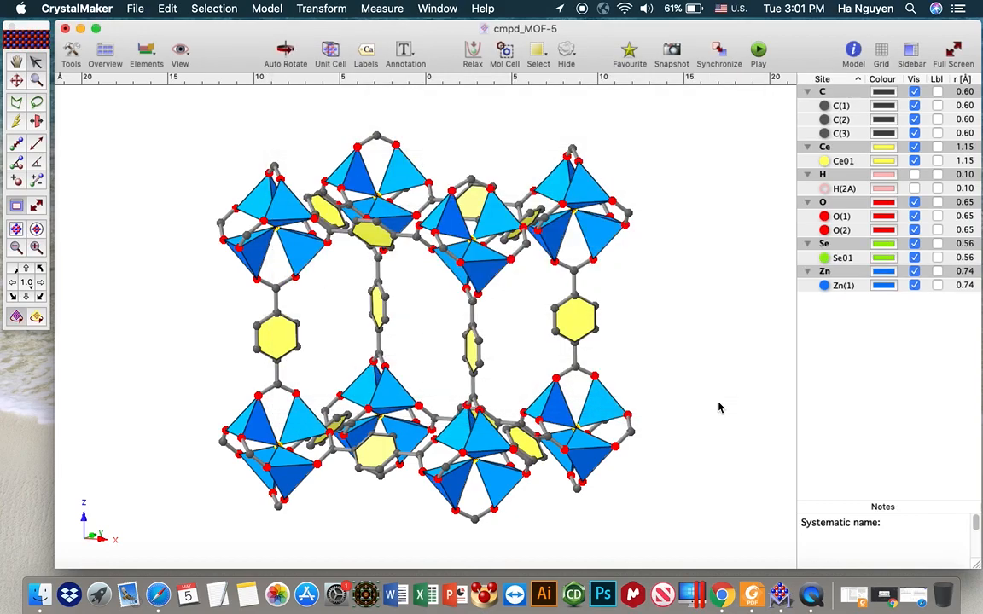
# - Set the Se site to Sphere style in the Atoms inspector and begin editing its radius
pyautogui.click(683, 94)
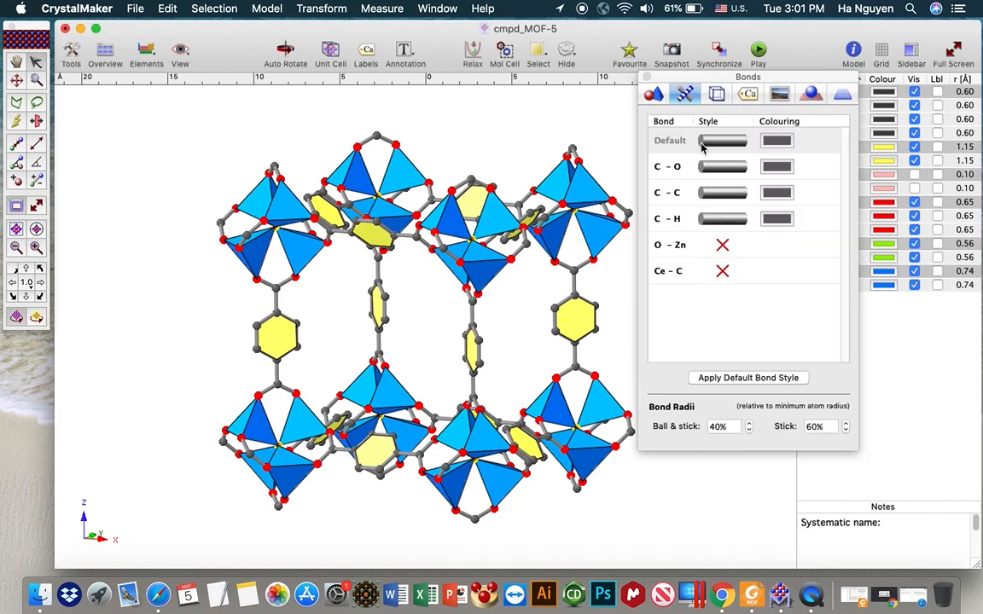
pyautogui.click(653, 94)
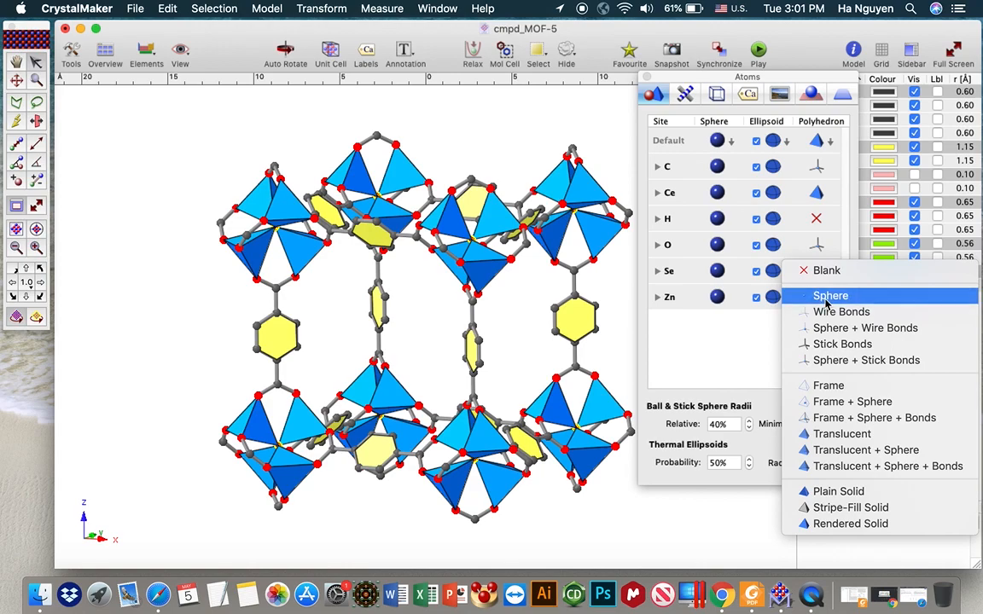
pyautogui.click(829, 295)
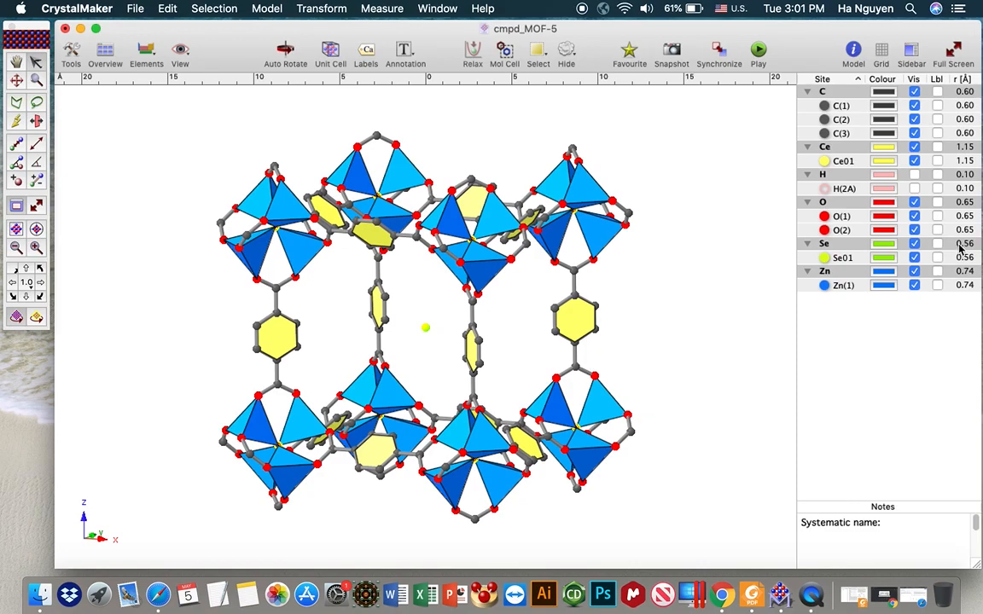
pyautogui.click(966, 242)
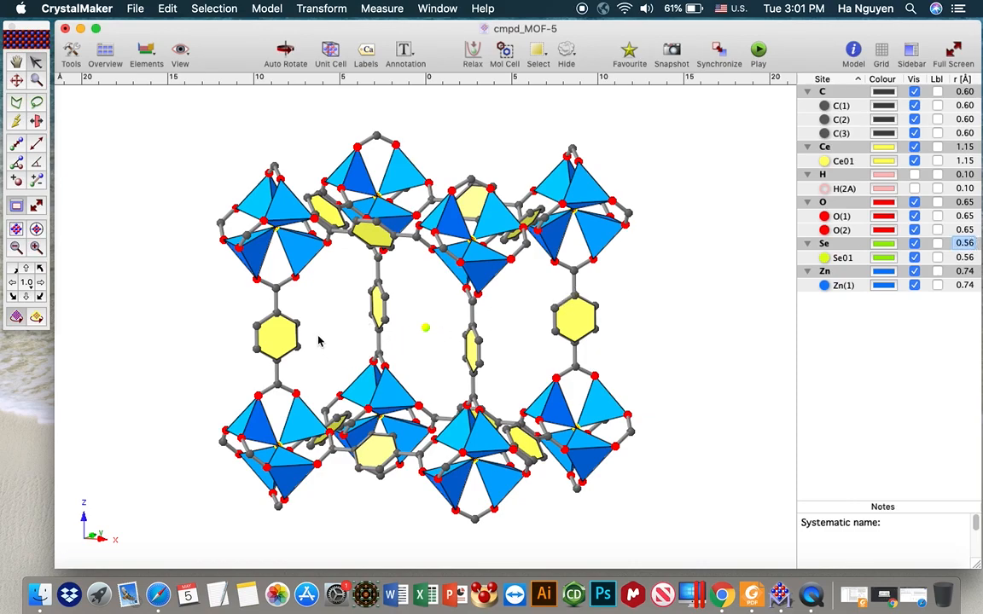
pyautogui.moveTo(429, 324)
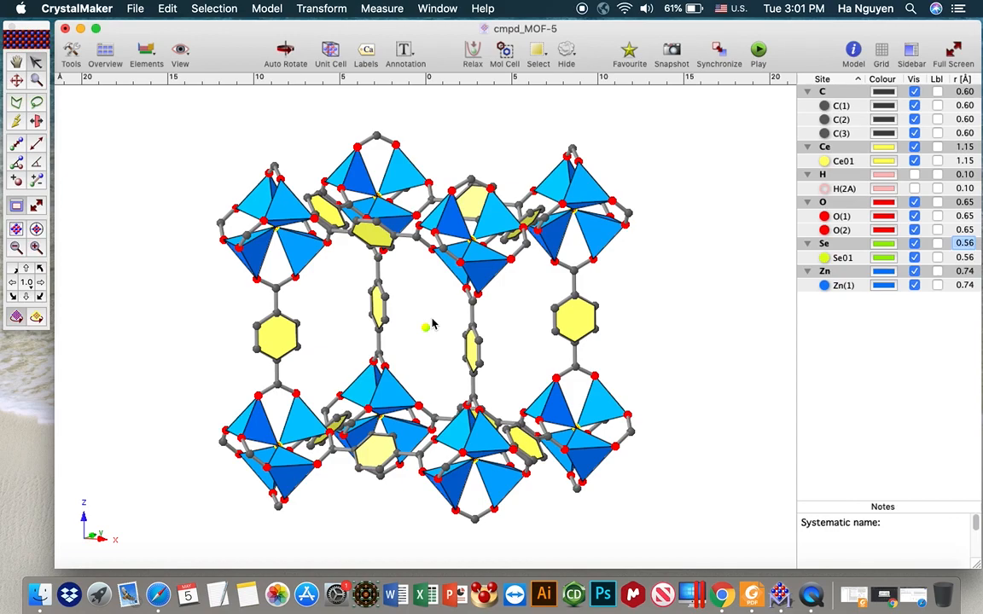
pyautogui.moveTo(430, 333)
pyautogui.write('18')
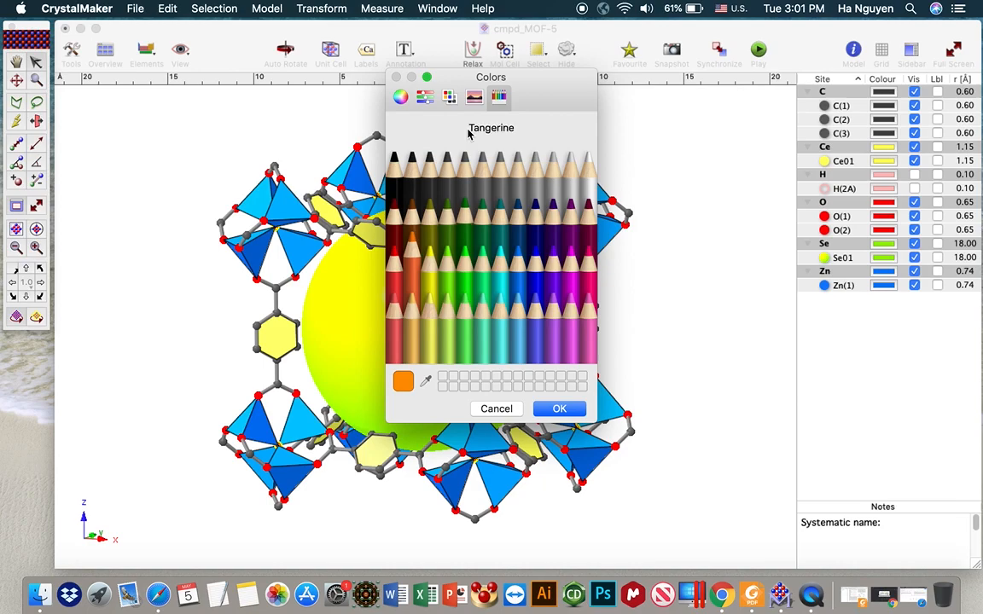
# - Colour the 18 Å Se01 pore sphere Tangerine (FF9300)
pyautogui.click(424, 96)
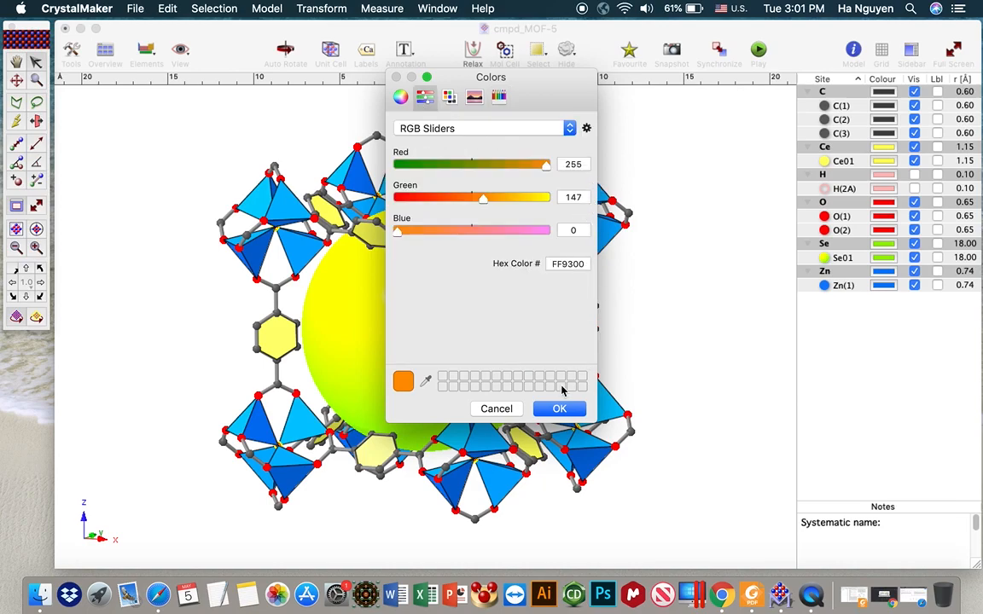
pyautogui.click(560, 408)
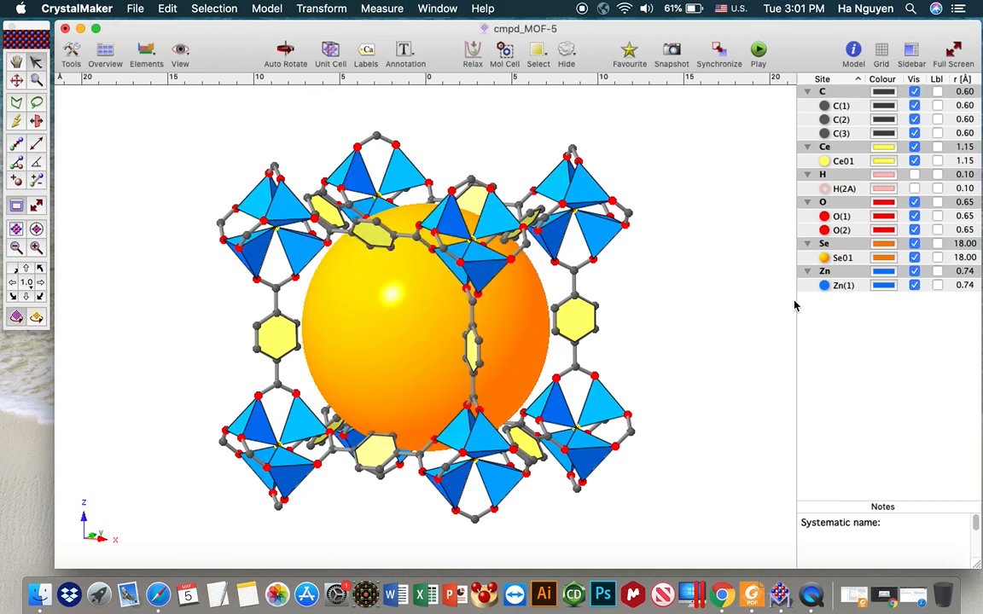
pyautogui.moveTo(705, 259)
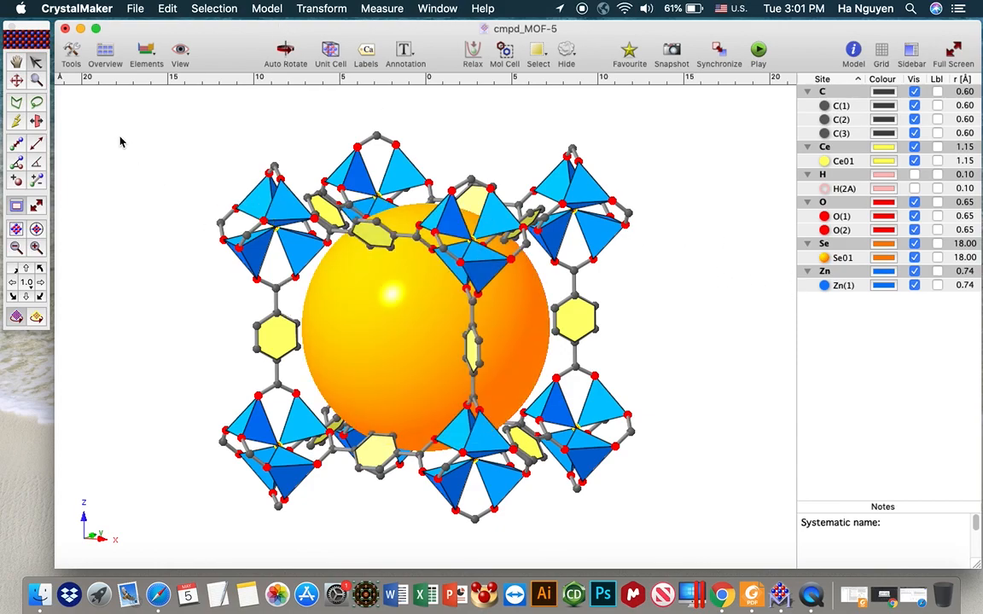
# - Save the structure as cmpd_MOF-5-pore.cmdf on the Desktop
pyautogui.click(135, 9)
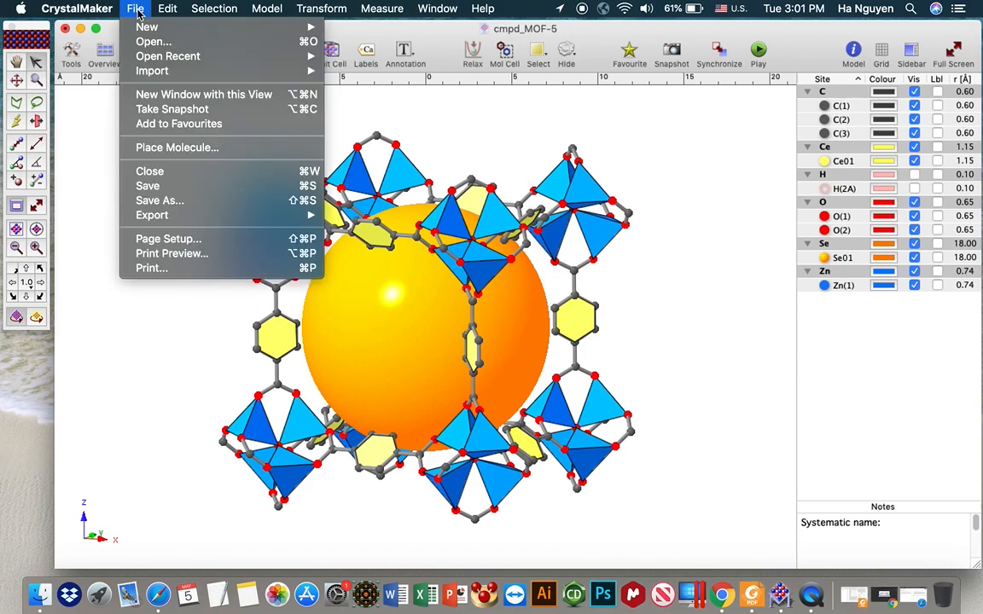
pyautogui.moveTo(160, 200)
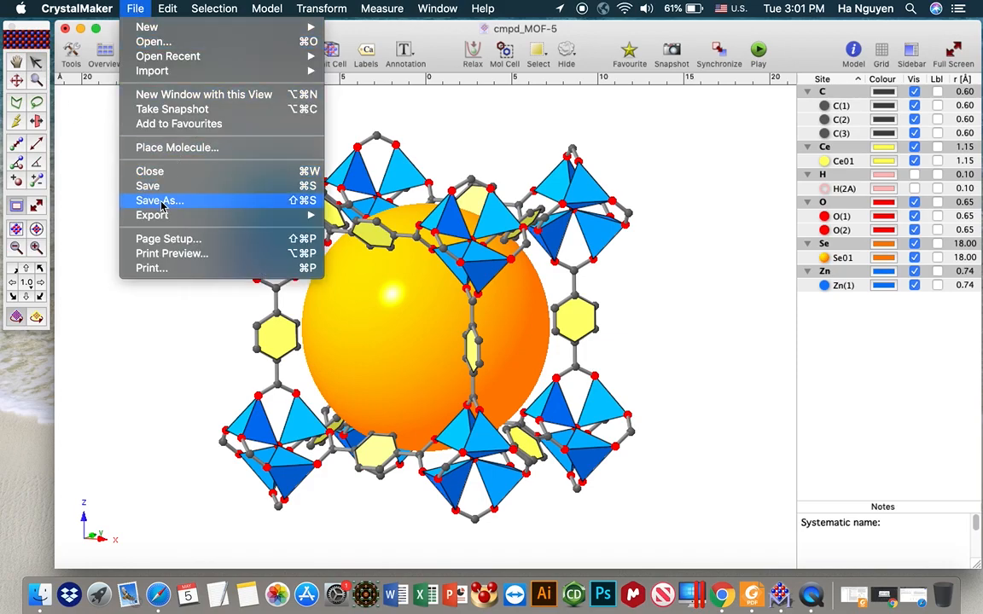
pyautogui.click(161, 199)
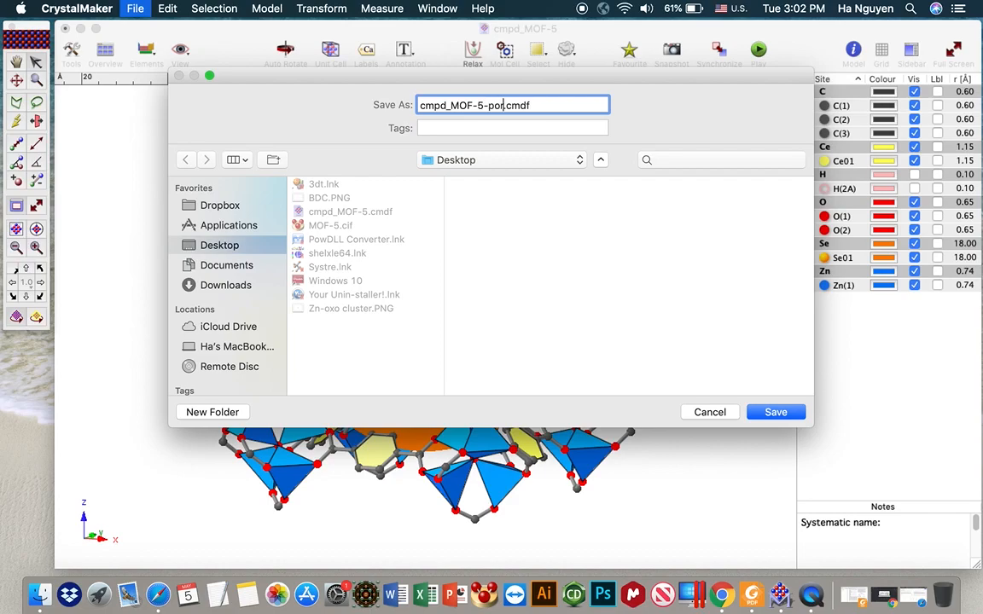
pyautogui.click(775, 411)
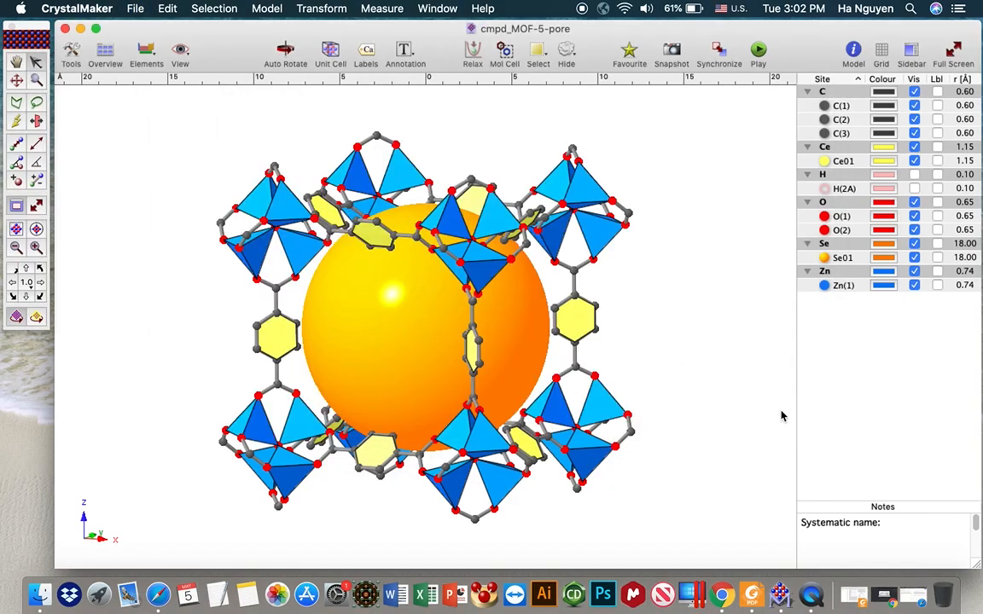
# - Export the view as a 4025×2625, 300 dpi pixel image
pyautogui.click(135, 9)
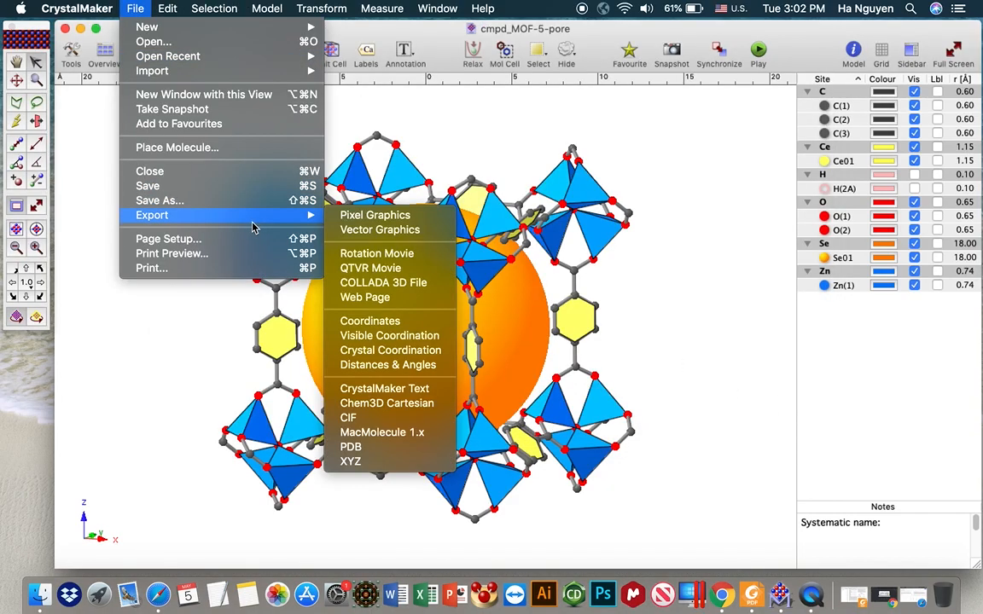
pyautogui.click(375, 215)
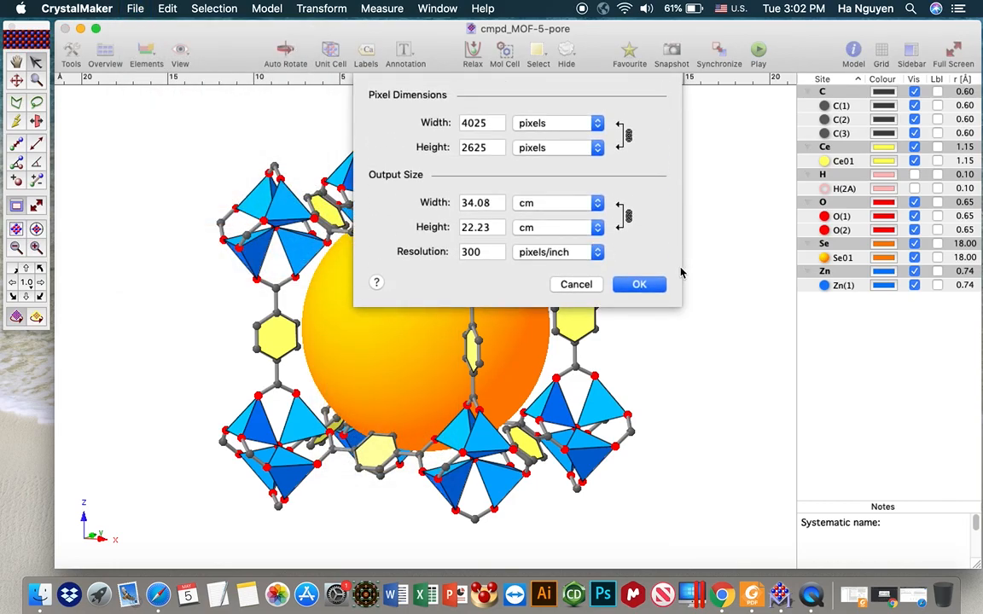
pyautogui.click(638, 284)
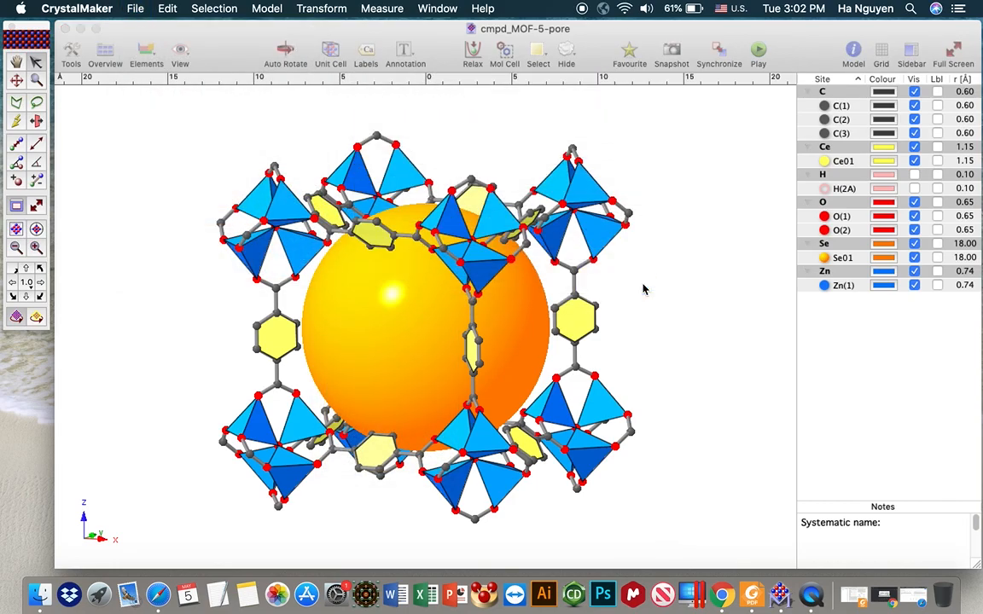
# - Save the export as cmpd_MOF-5-pore.PNG and open it in Preview
pyautogui.click(134, 9)
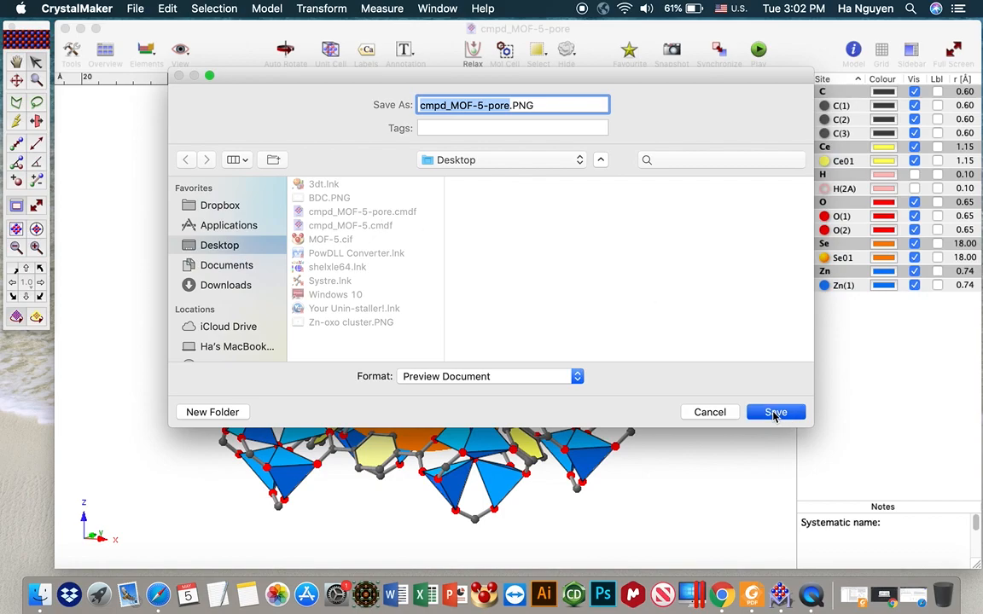
pyautogui.click(775, 411)
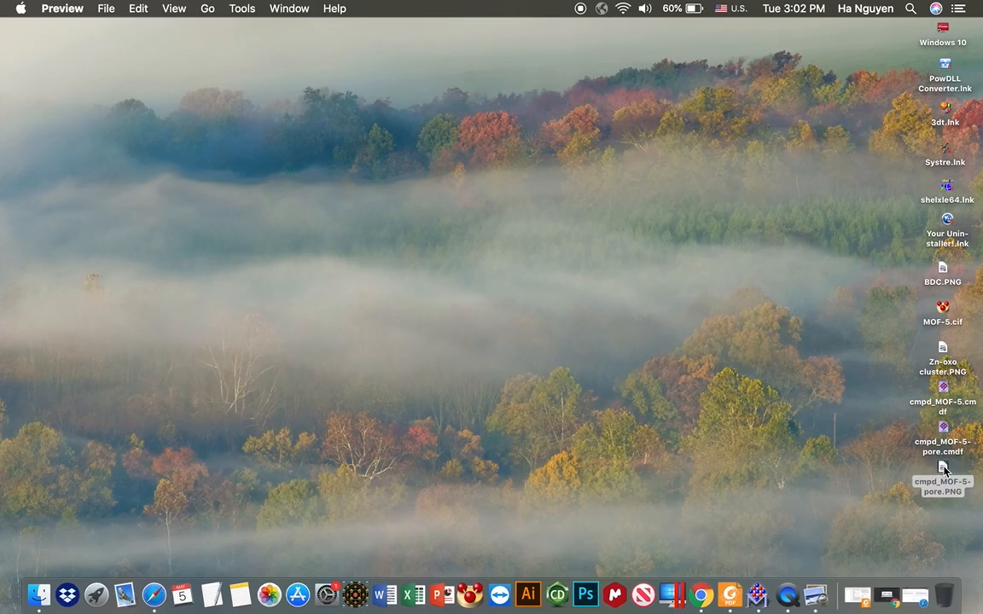
pyautogui.doubleClick(942, 474)
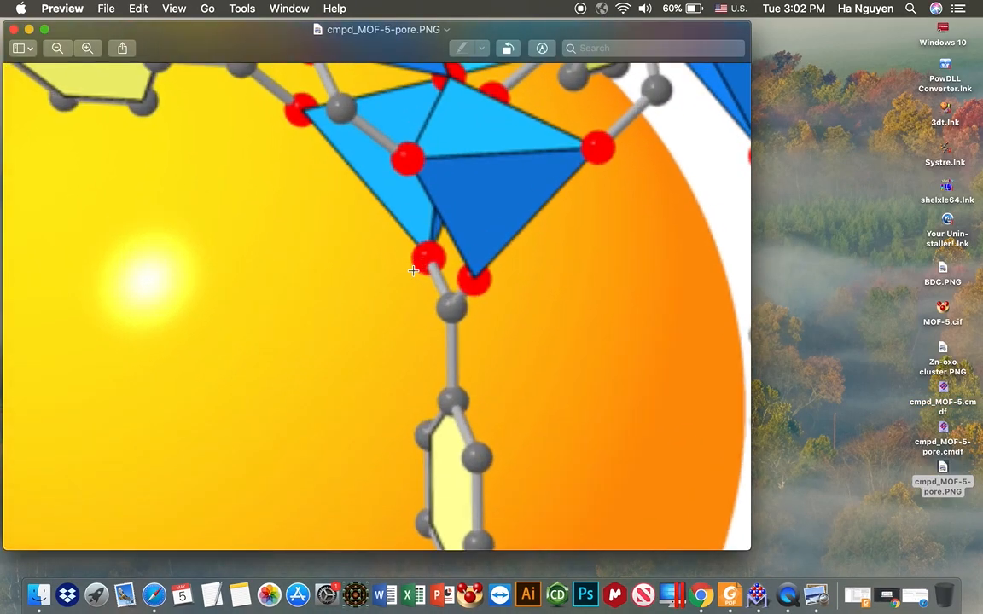